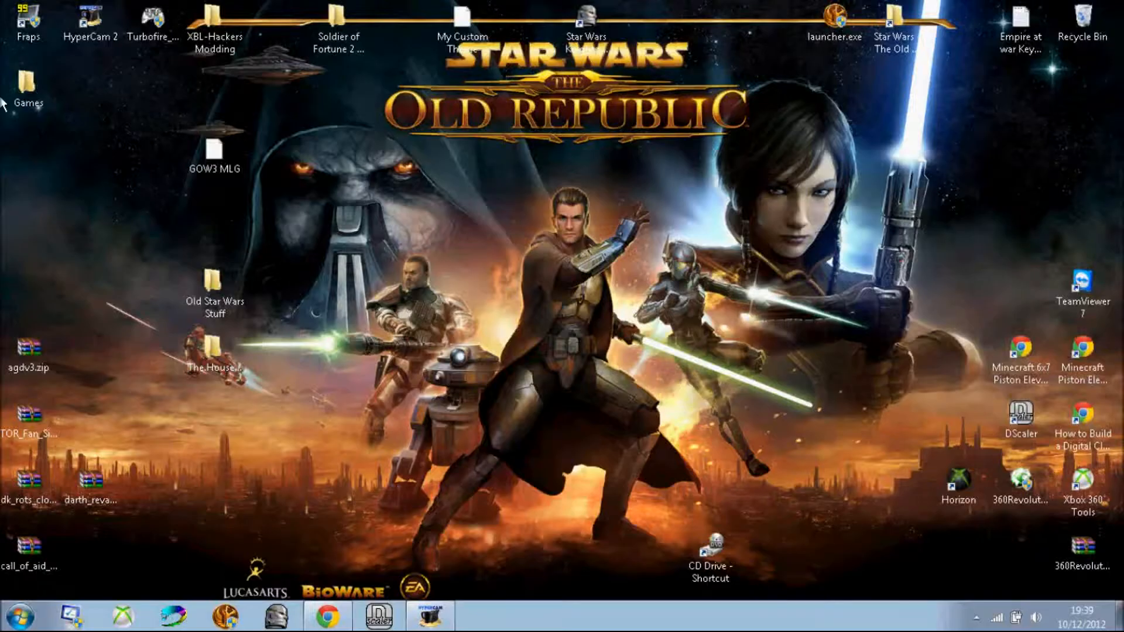
mouse_move(6, 179)
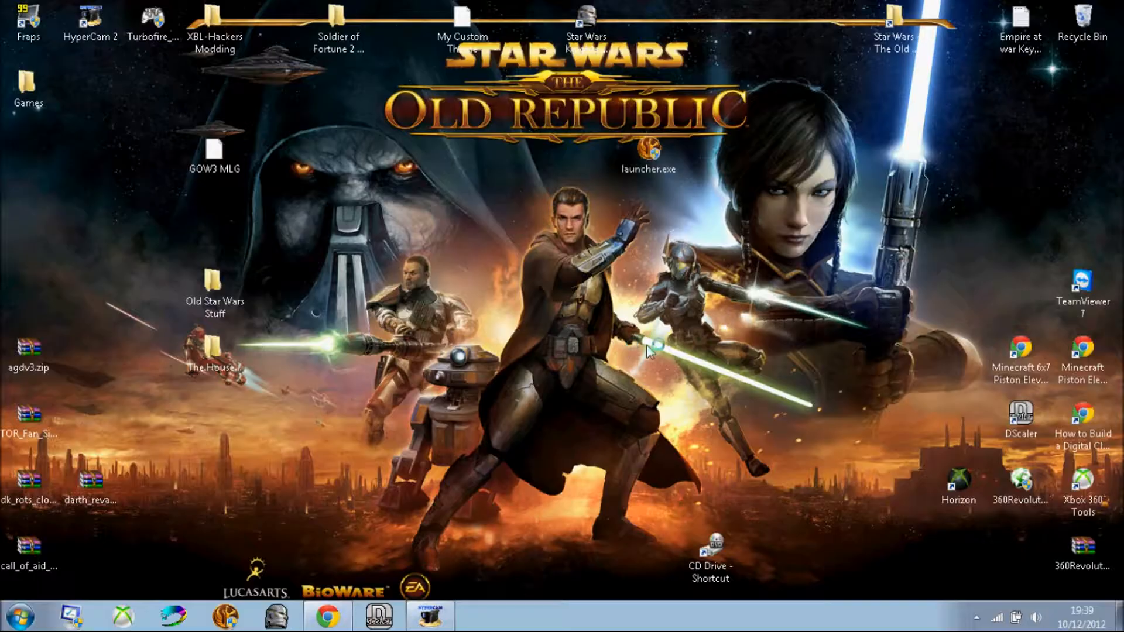
- Launch launcher.exe from the desktop and dismiss its 'Failed to initialize web browser' error
click(648, 156)
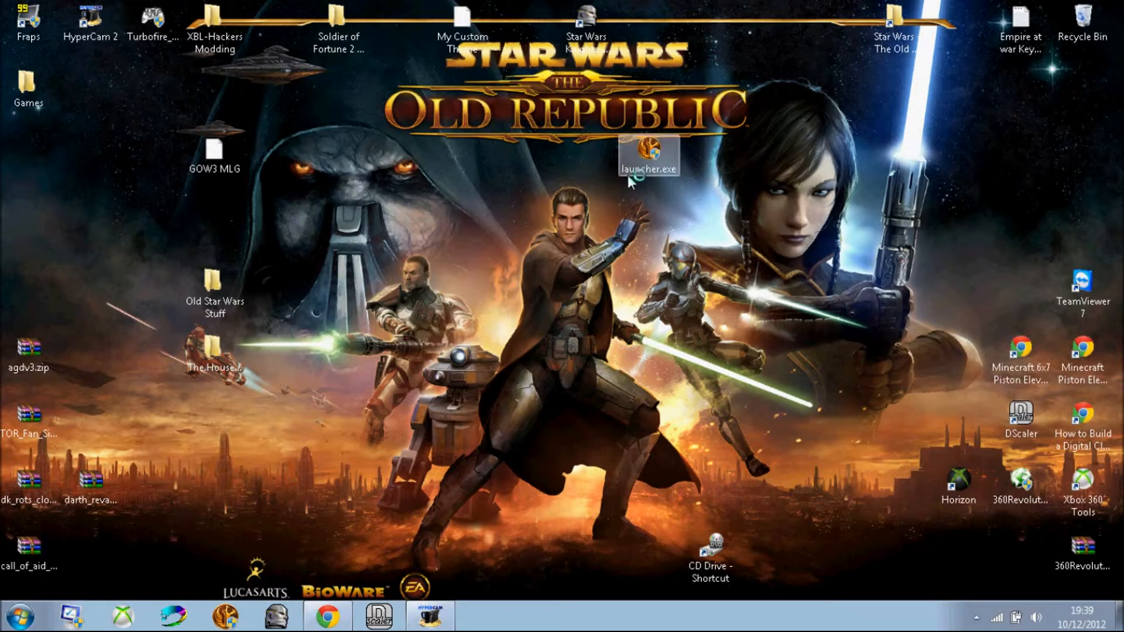
double_click(648, 154)
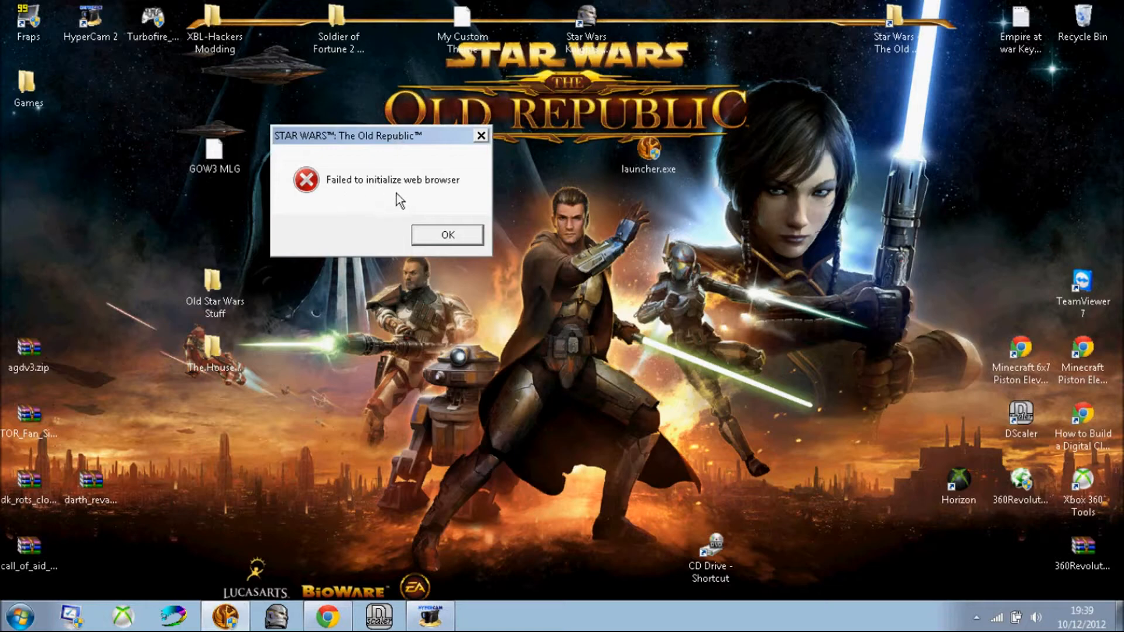
mouse_move(464, 237)
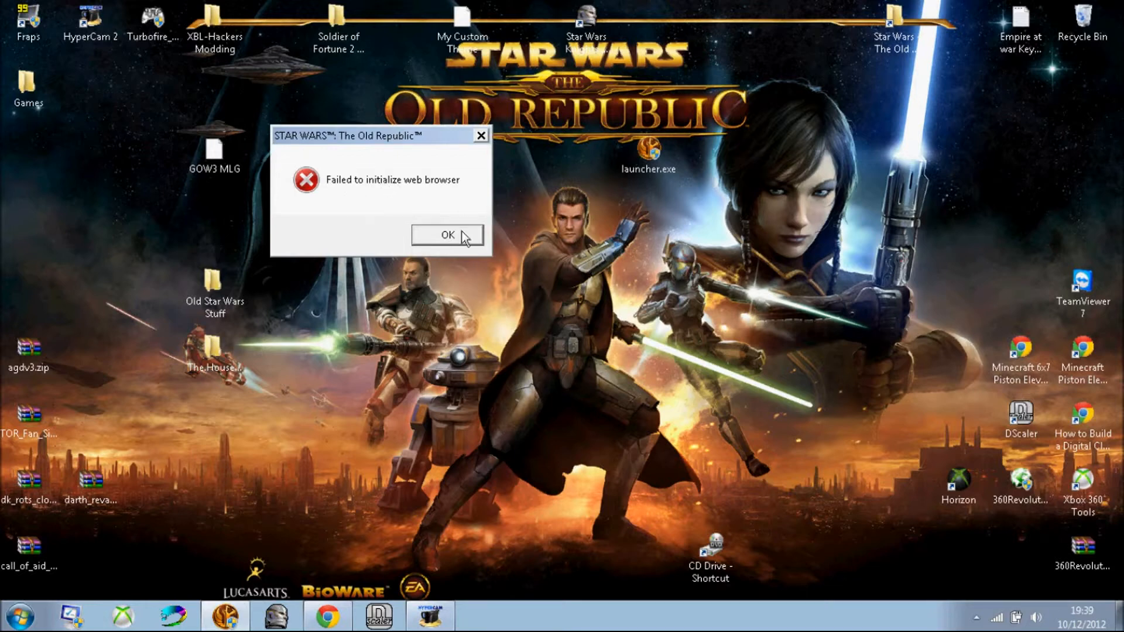
click(447, 235)
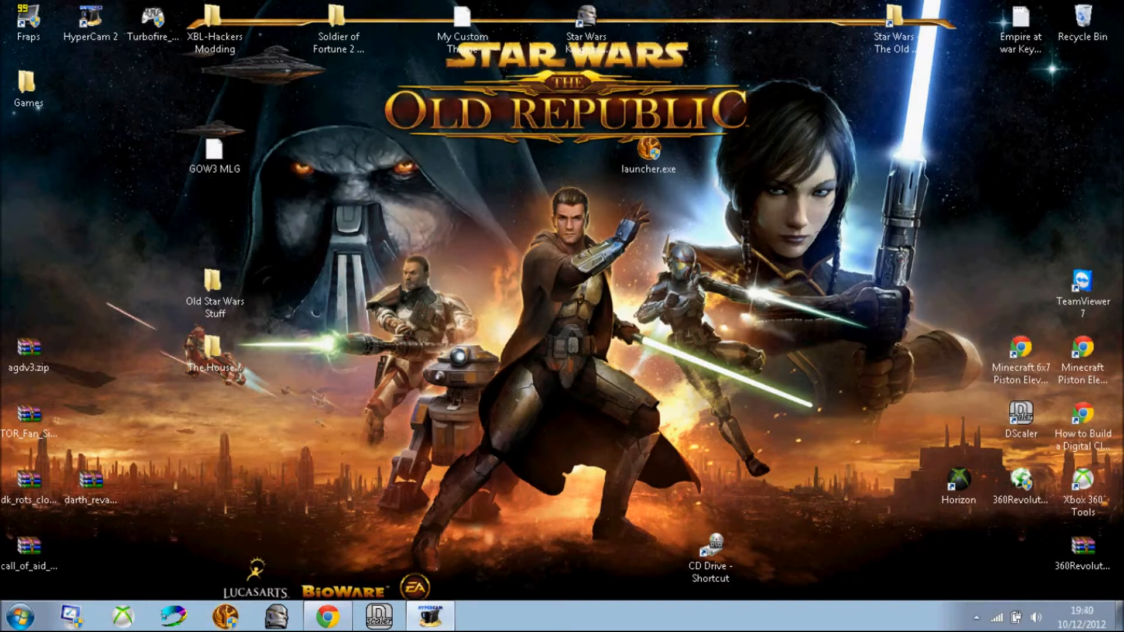
mouse_move(701, 240)
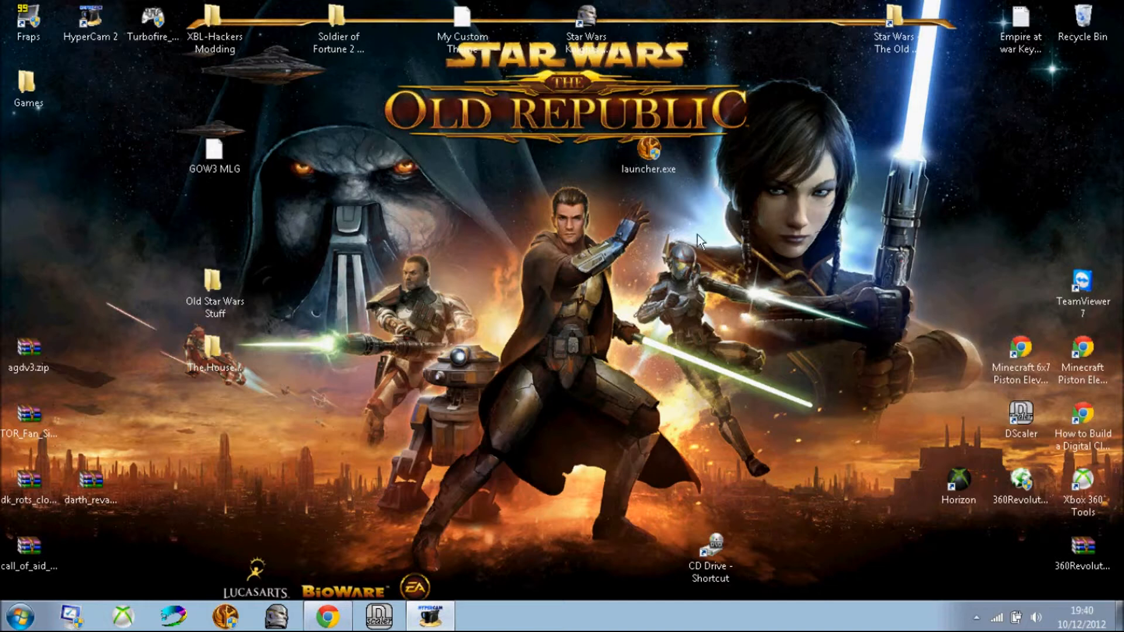
mouse_move(839, 41)
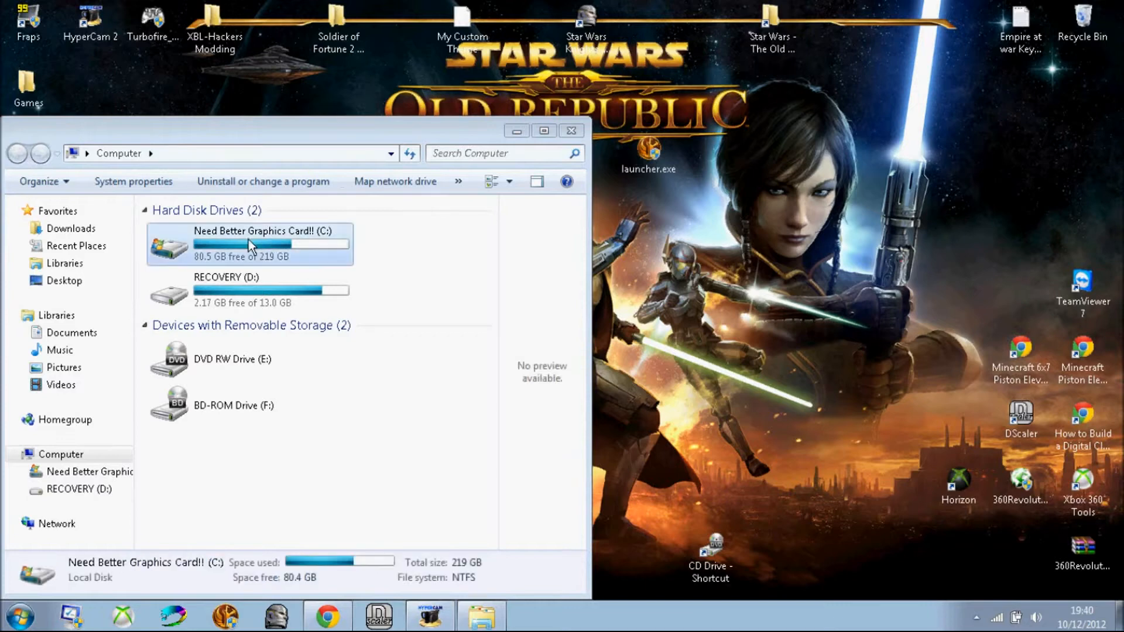
- Browse from C: into Program Files (x86), undoing an accidental move of Electronic Arts
double_click(252, 243)
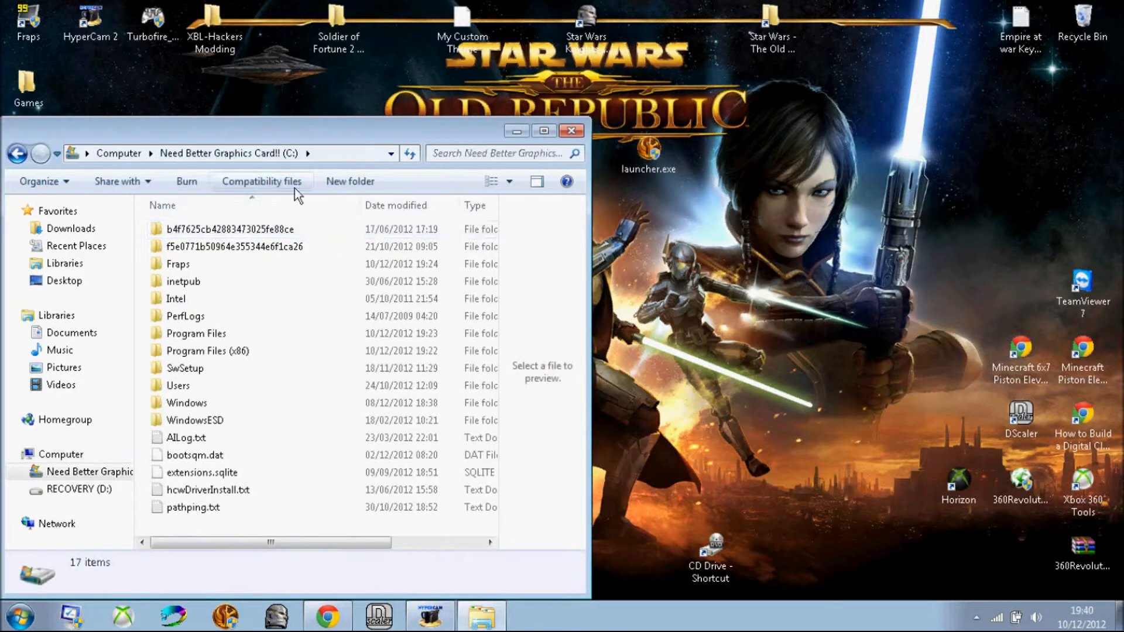
double_click(208, 351)
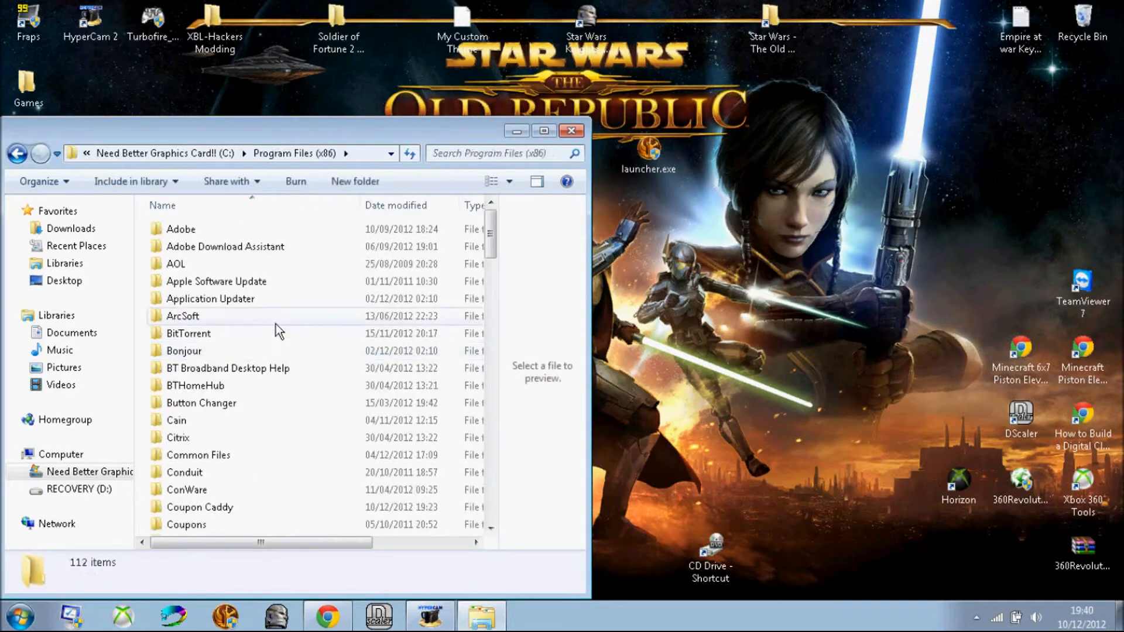
scroll(down, 3)
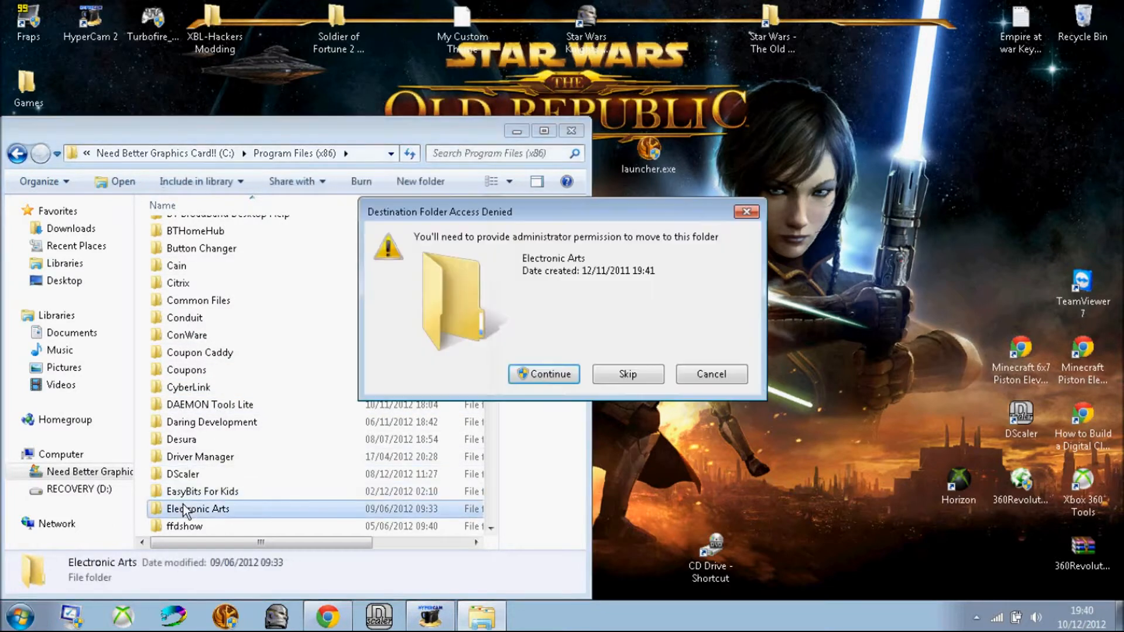
click(544, 374)
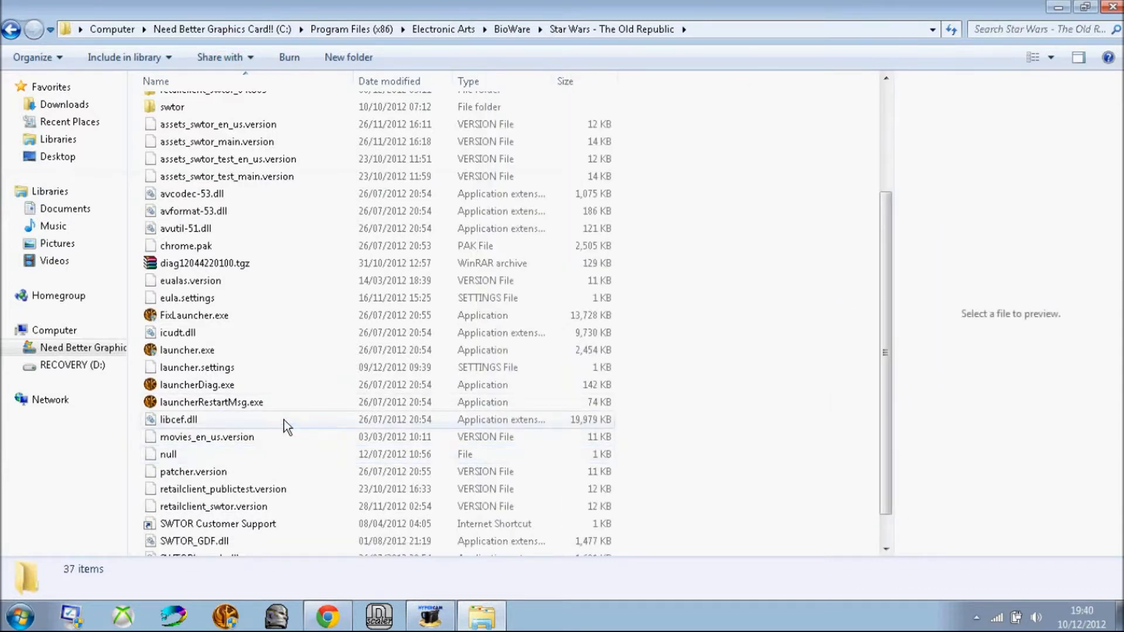
- Delete libcef.dll through its context menu and confirm sending it to the Recycle Bin
click(180, 420)
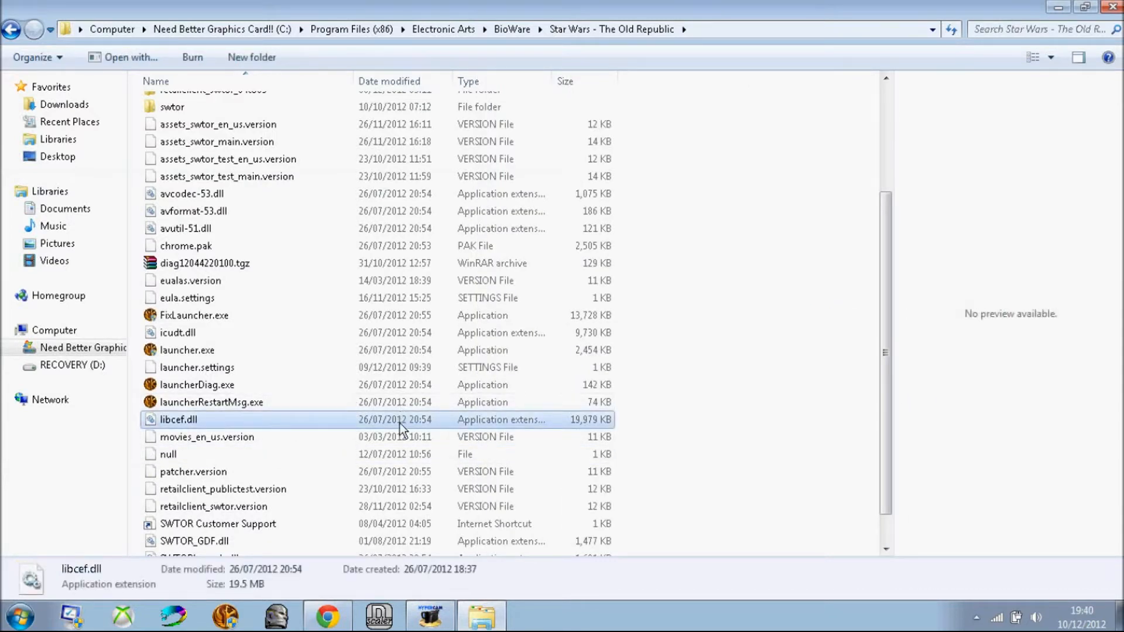
right_click(179, 420)
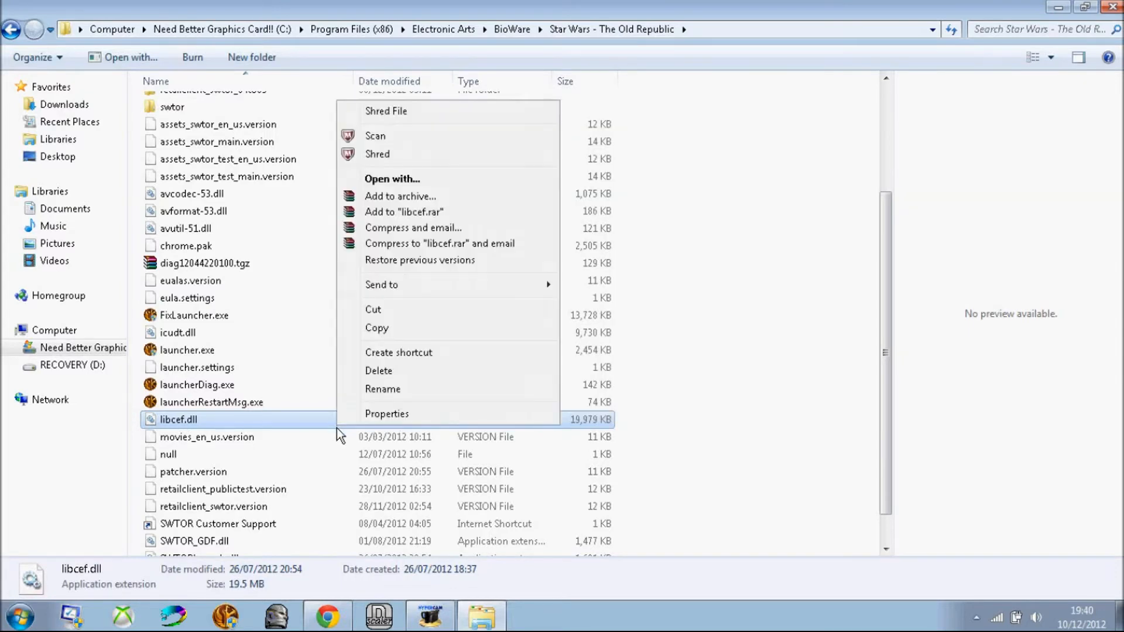
right_click(208, 437)
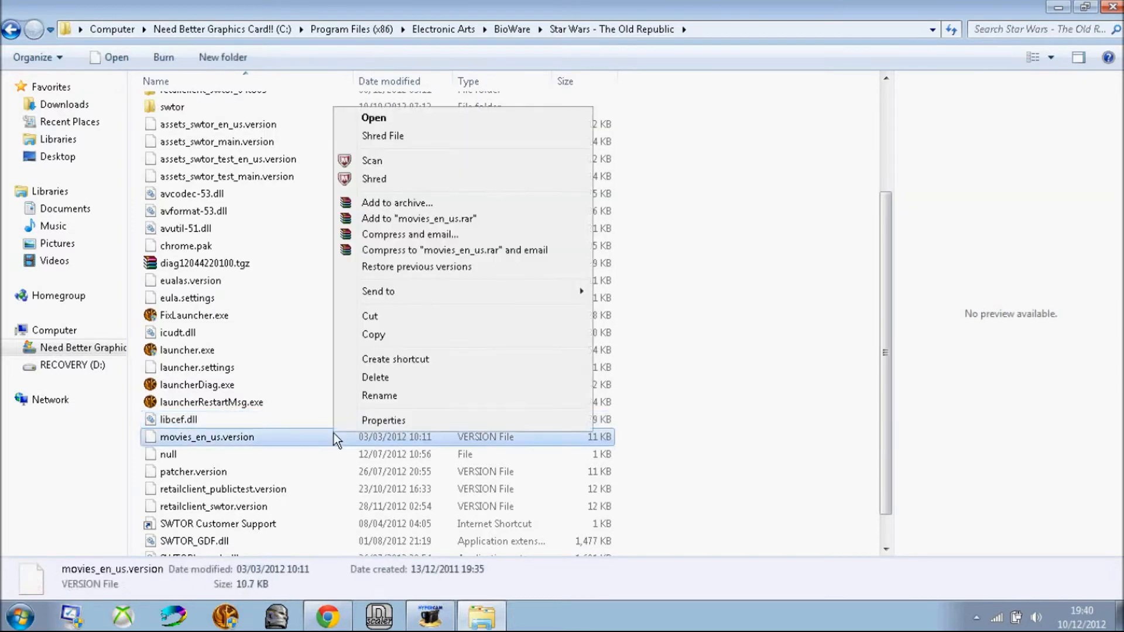
right_click(178, 419)
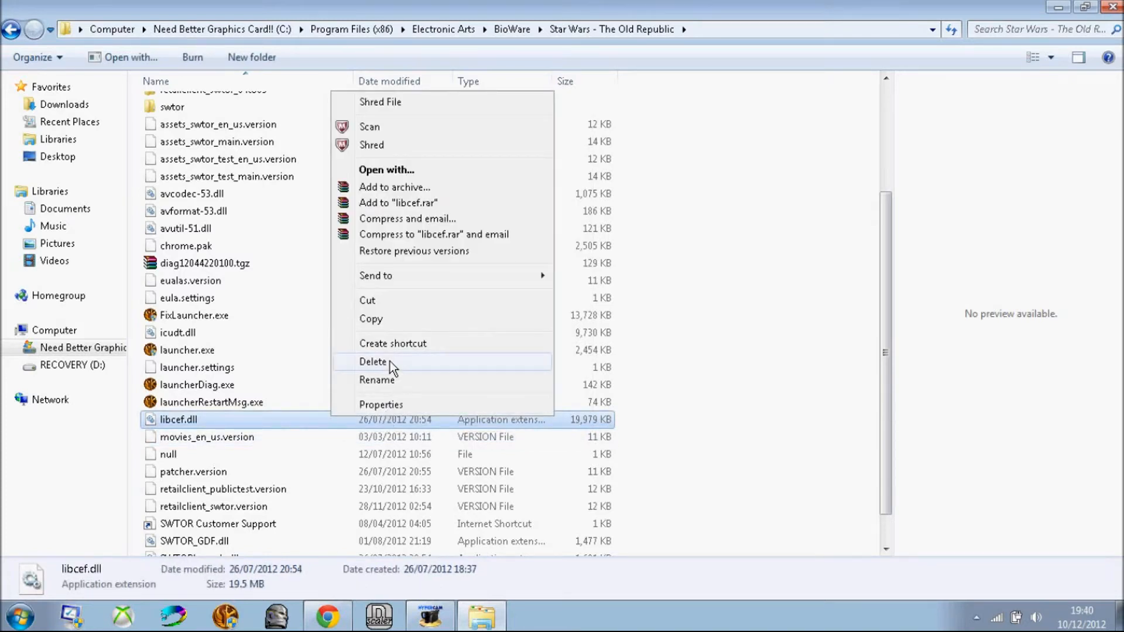
click(373, 362)
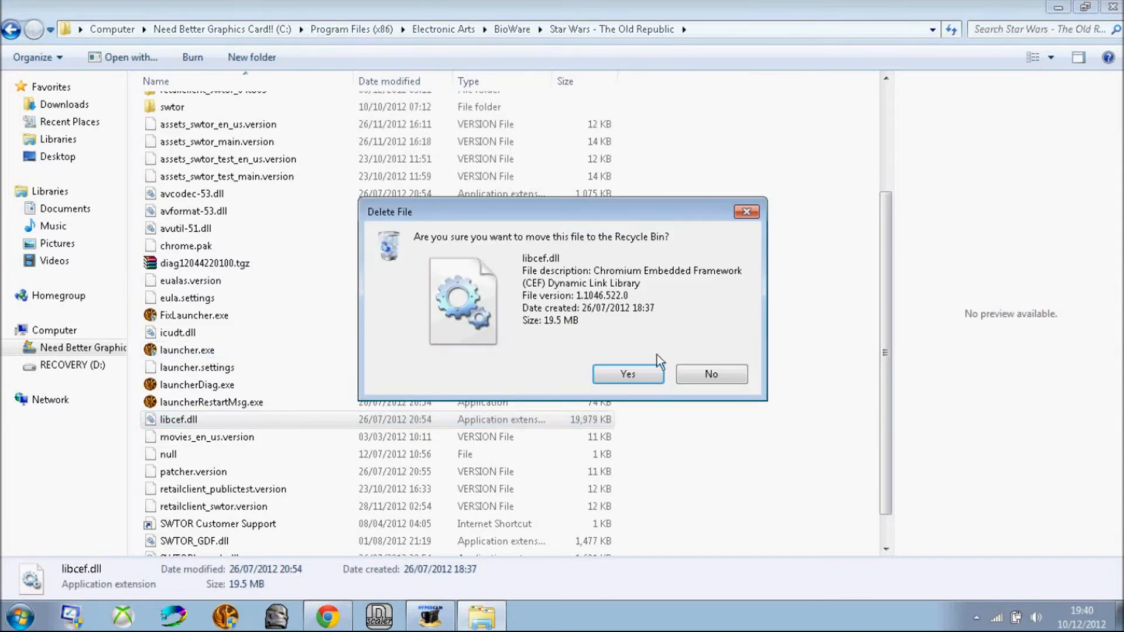
click(626, 374)
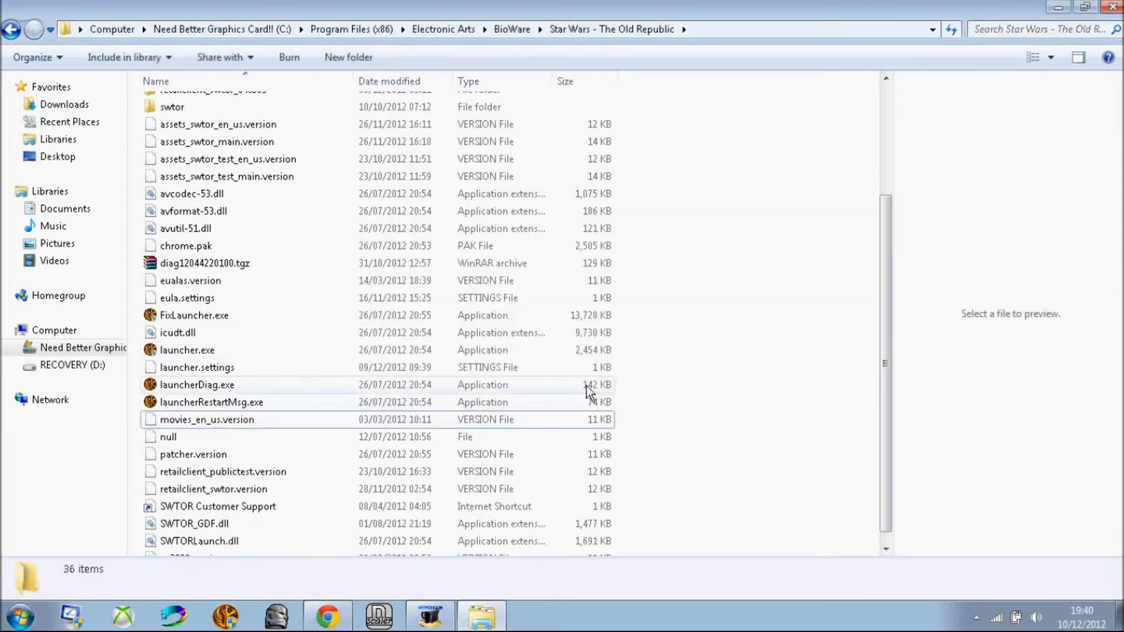
mouse_move(538, 319)
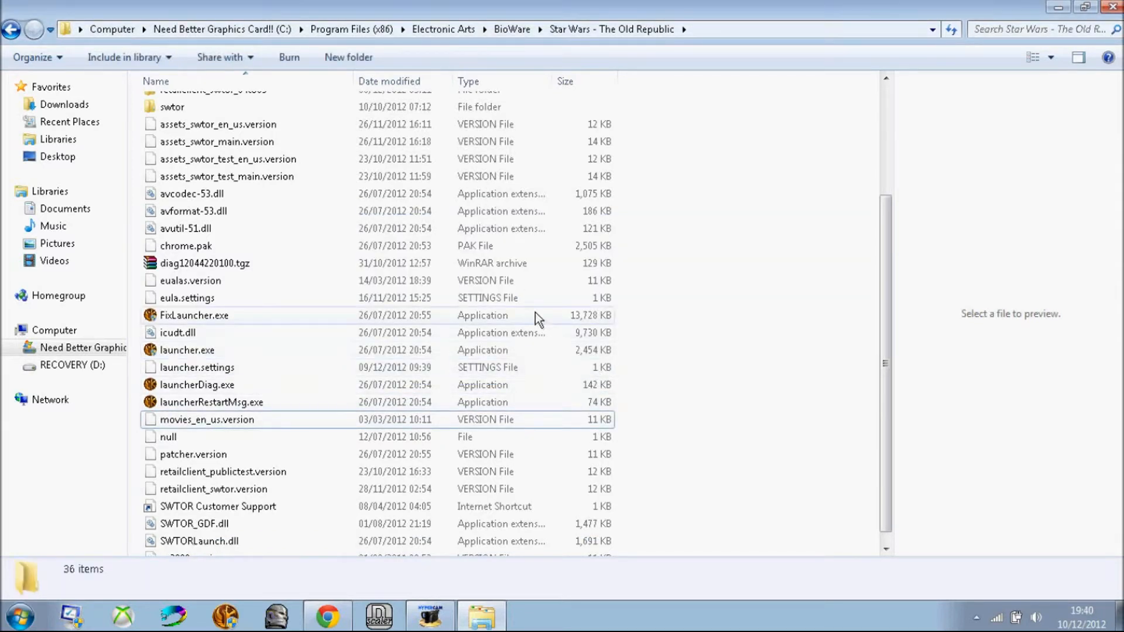
- Run FixLauncher.exe with installer details shown, then dismiss the recurring web browser error
click(194, 315)
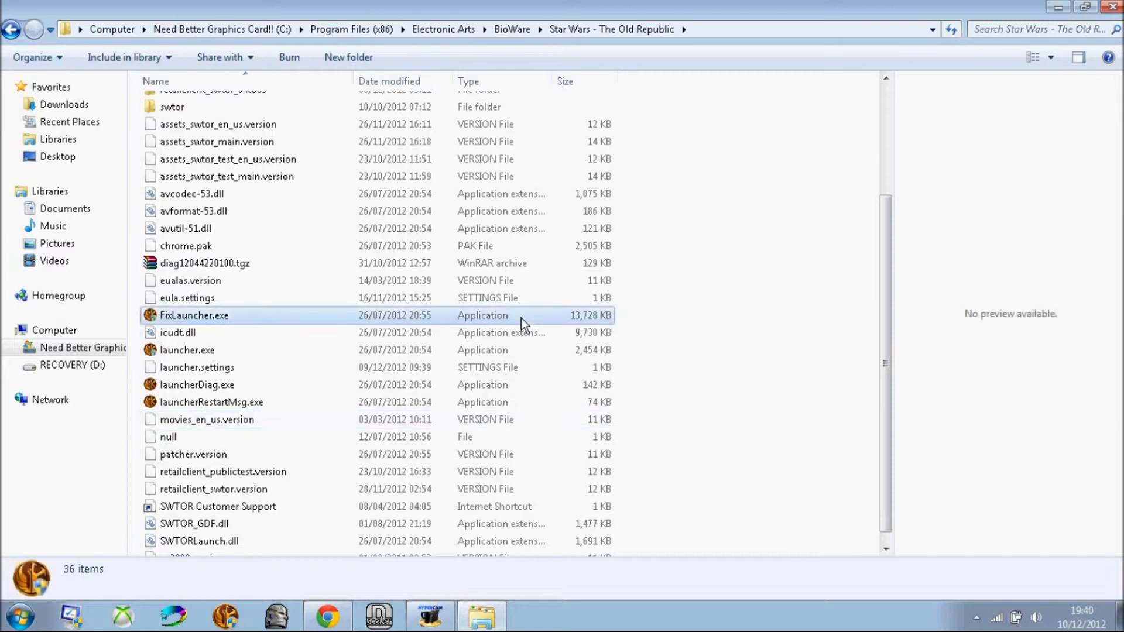
click(194, 316)
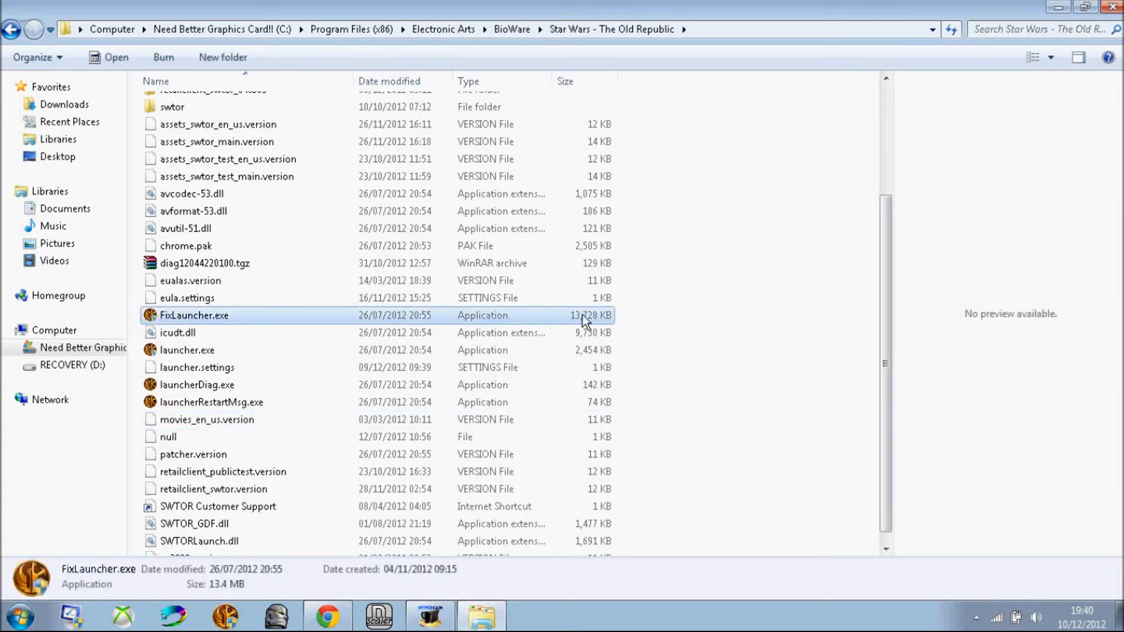
double_click(194, 315)
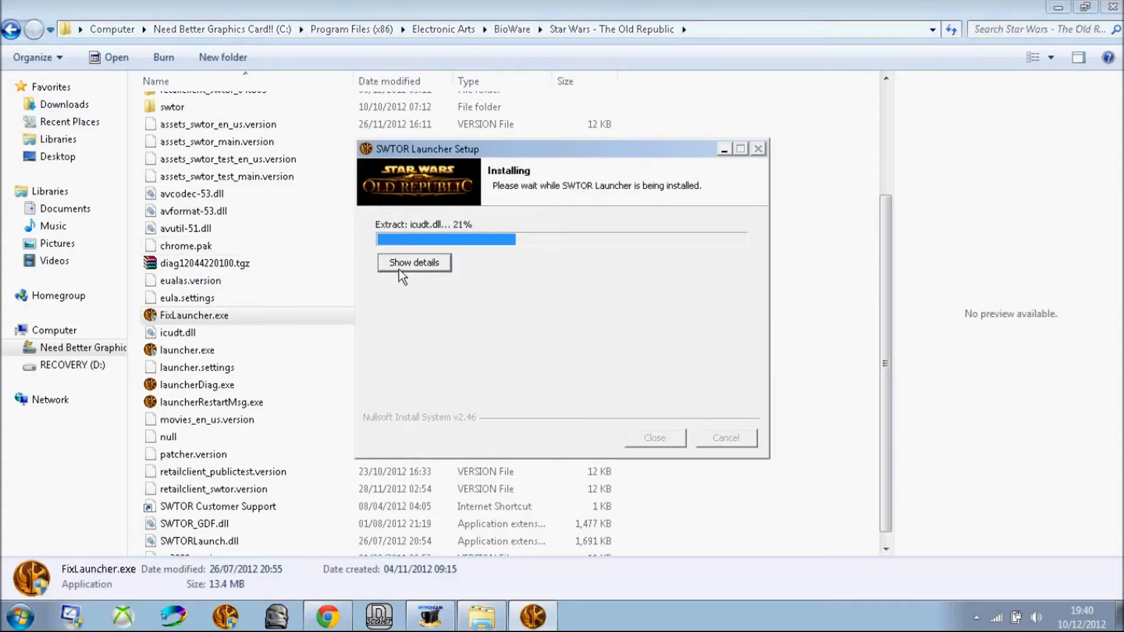
click(414, 263)
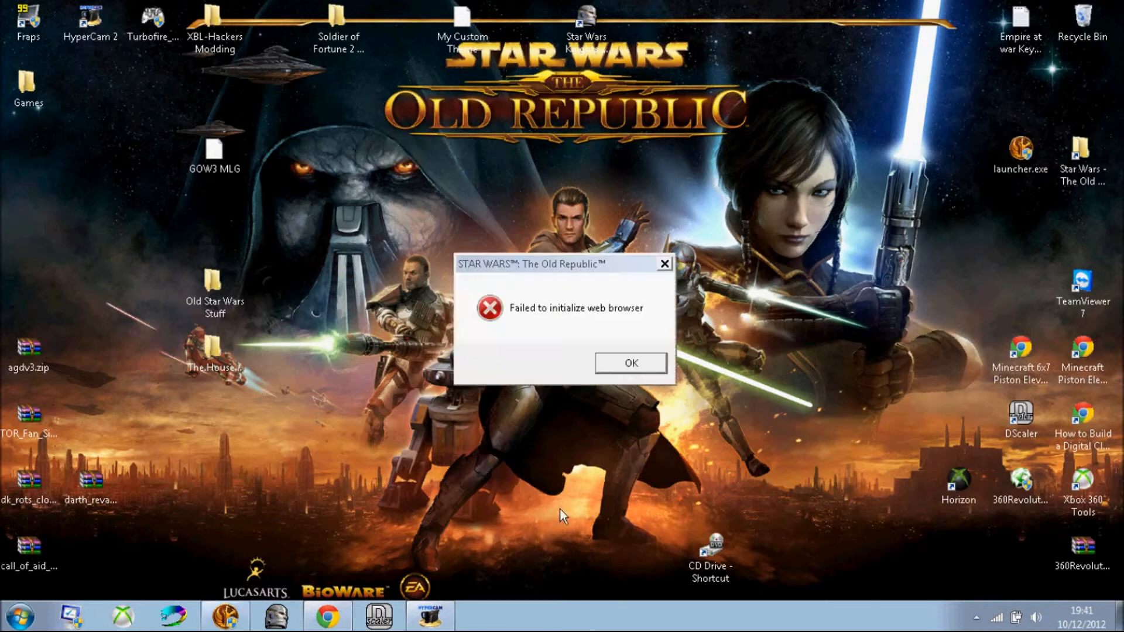
mouse_move(630, 364)
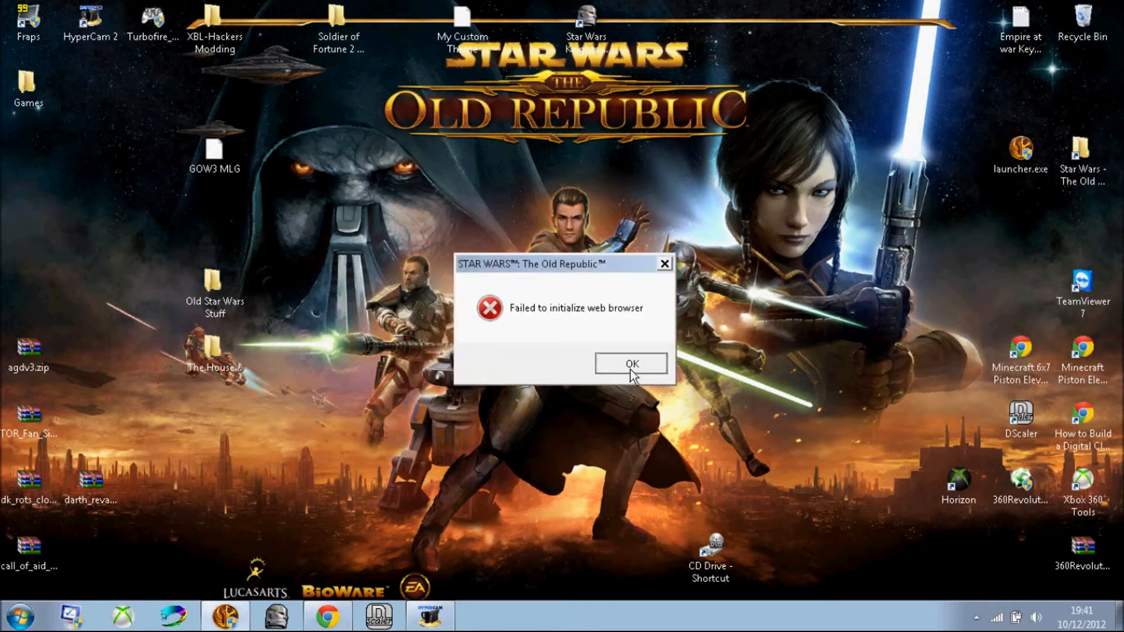
click(631, 364)
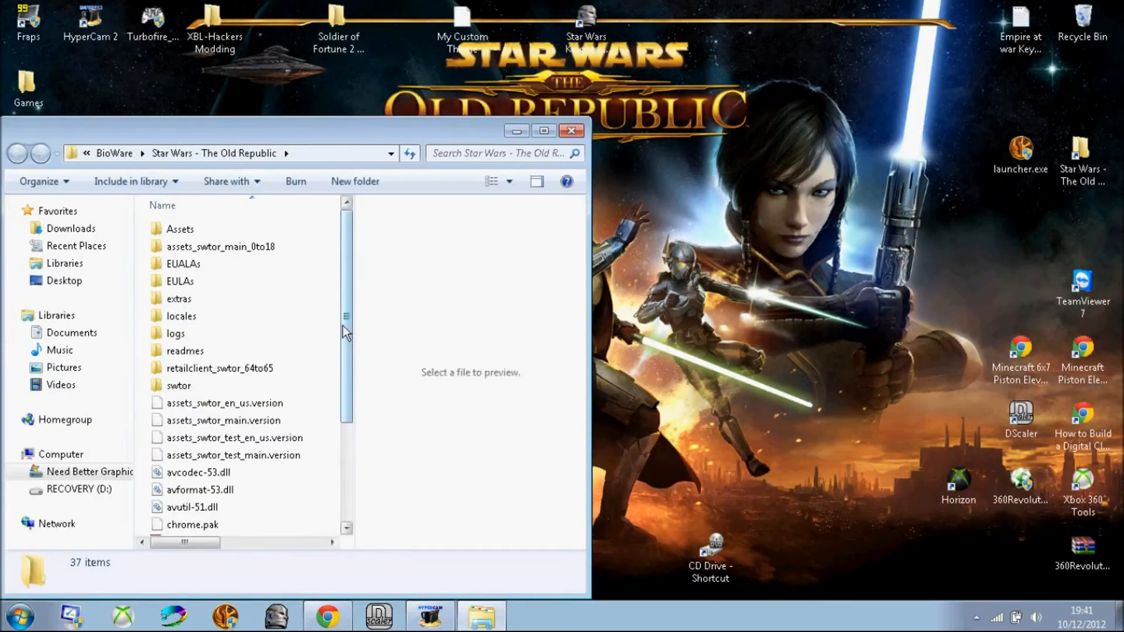
- Scroll the game folder and select launcher.exe
scroll(down, 3)
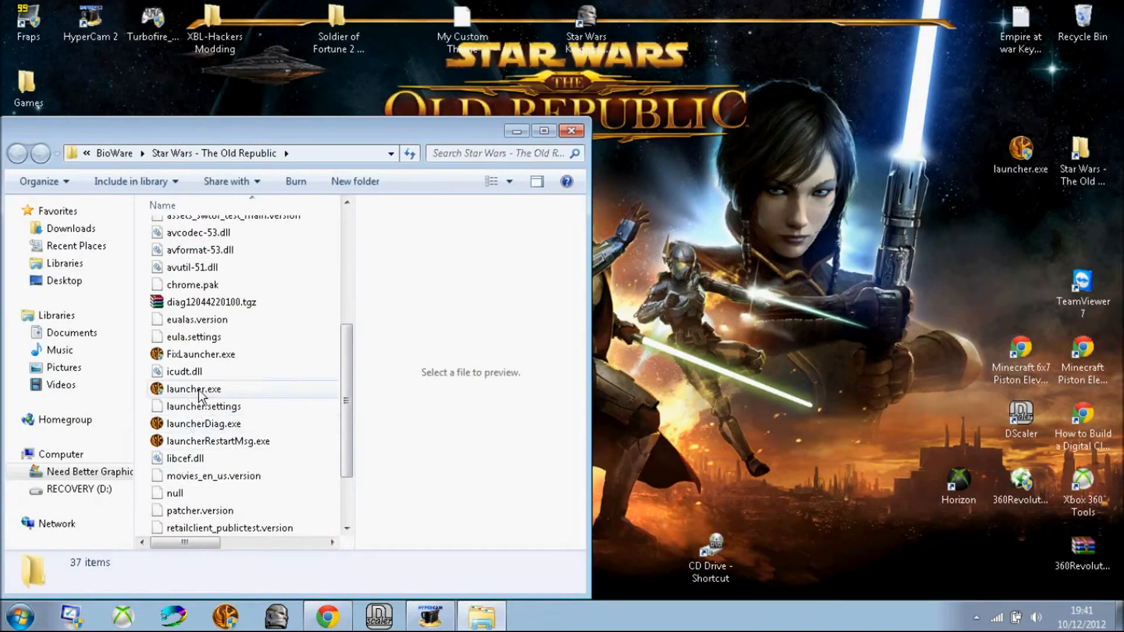
click(194, 389)
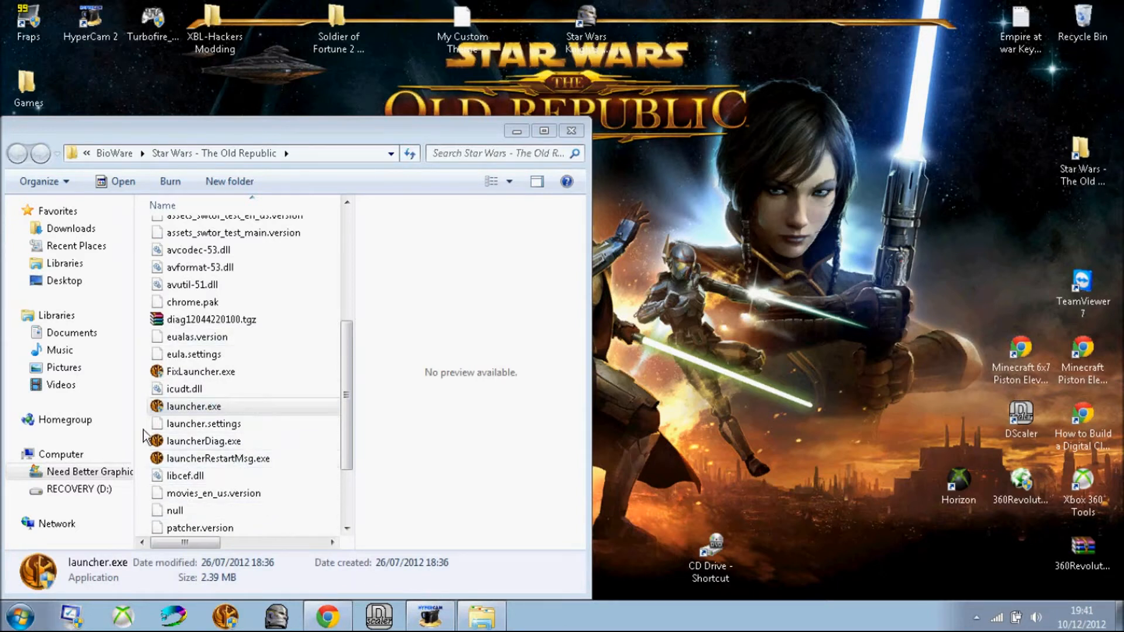
mouse_move(692, 154)
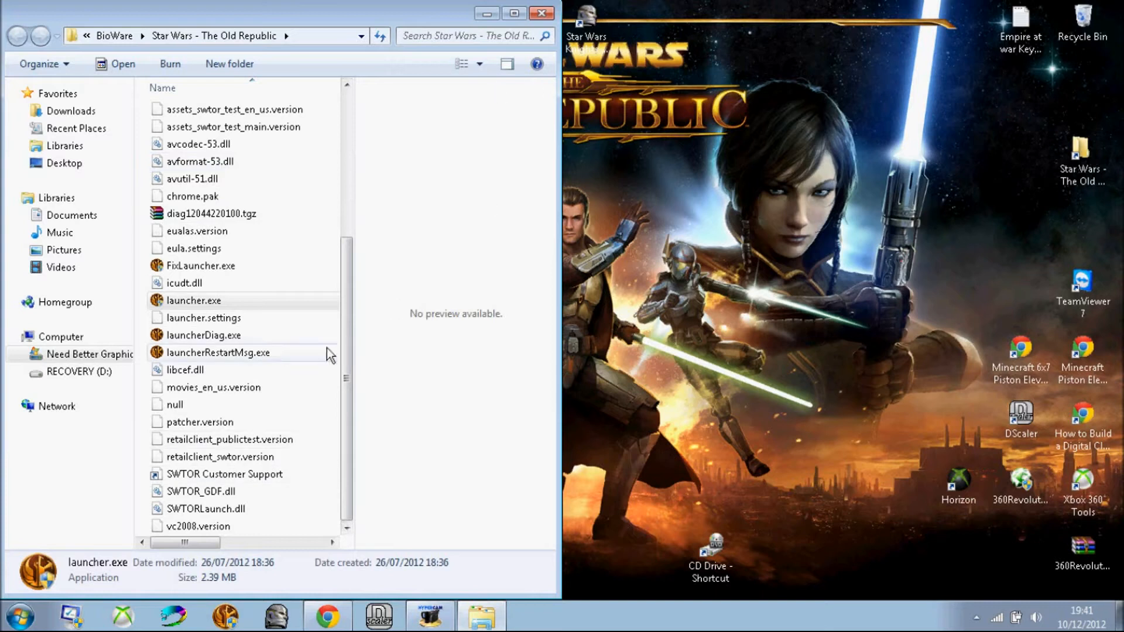
mouse_move(446, 66)
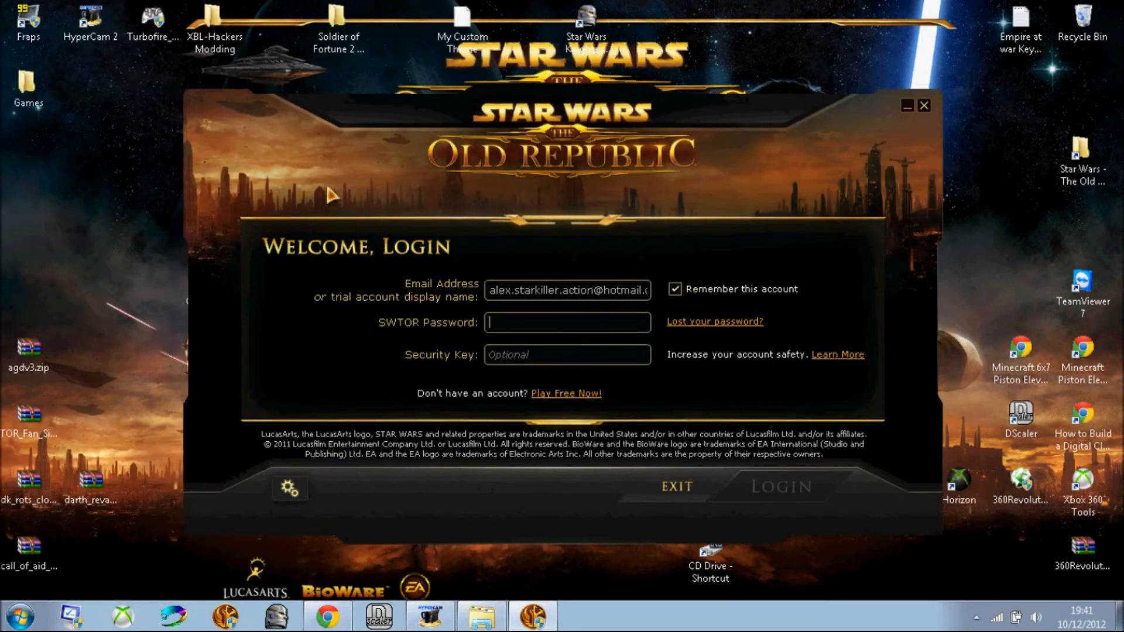
mouse_move(384, 163)
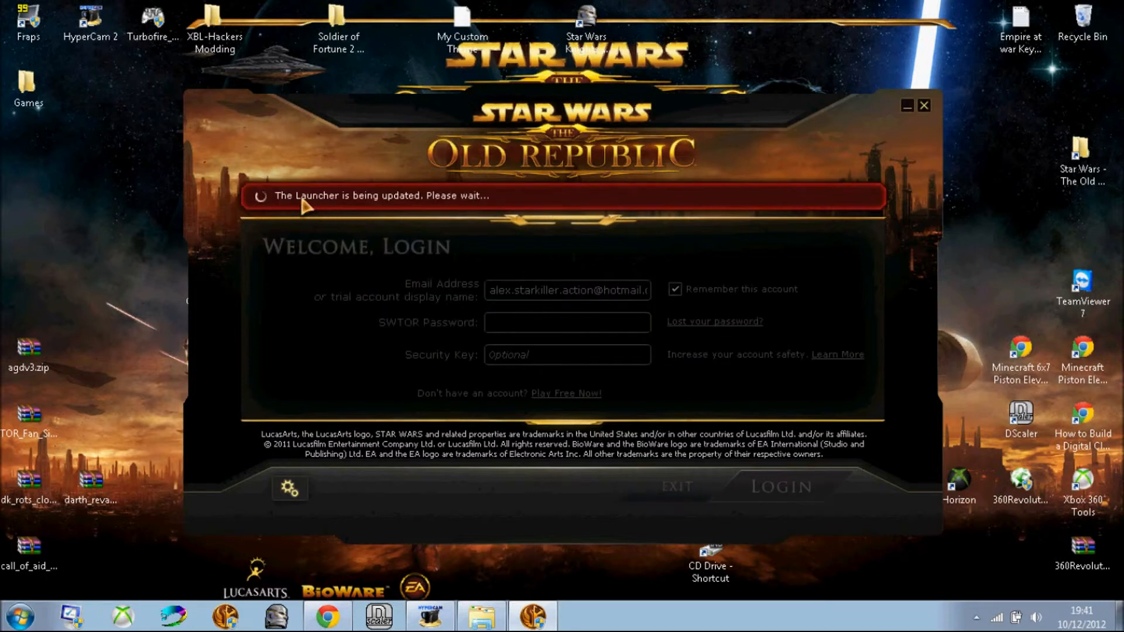
mouse_move(609, 509)
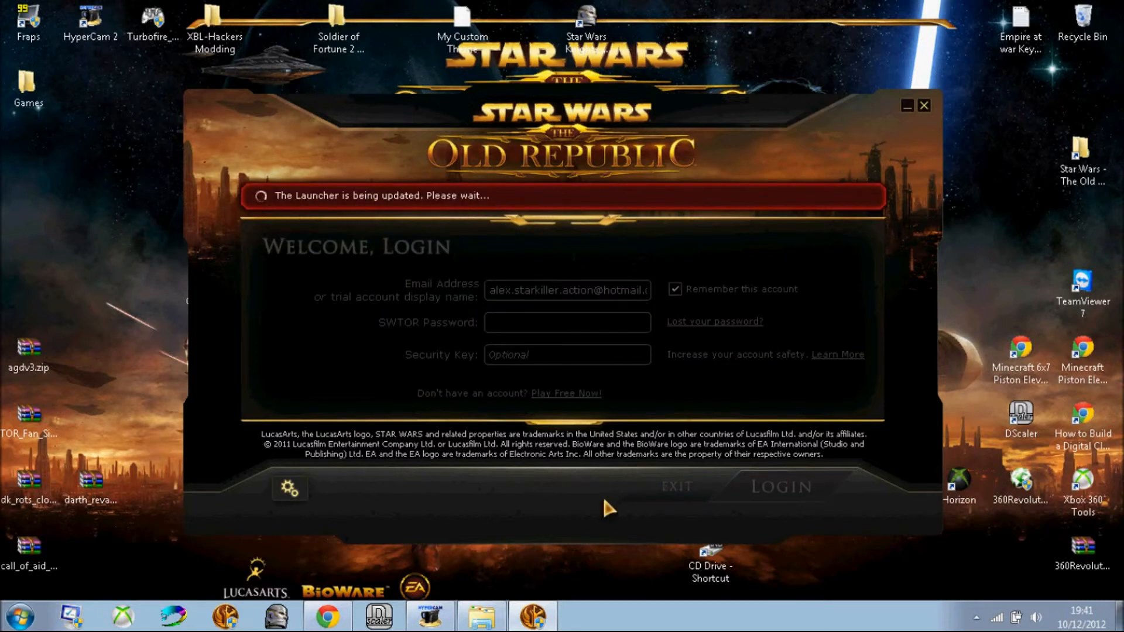
mouse_move(224, 581)
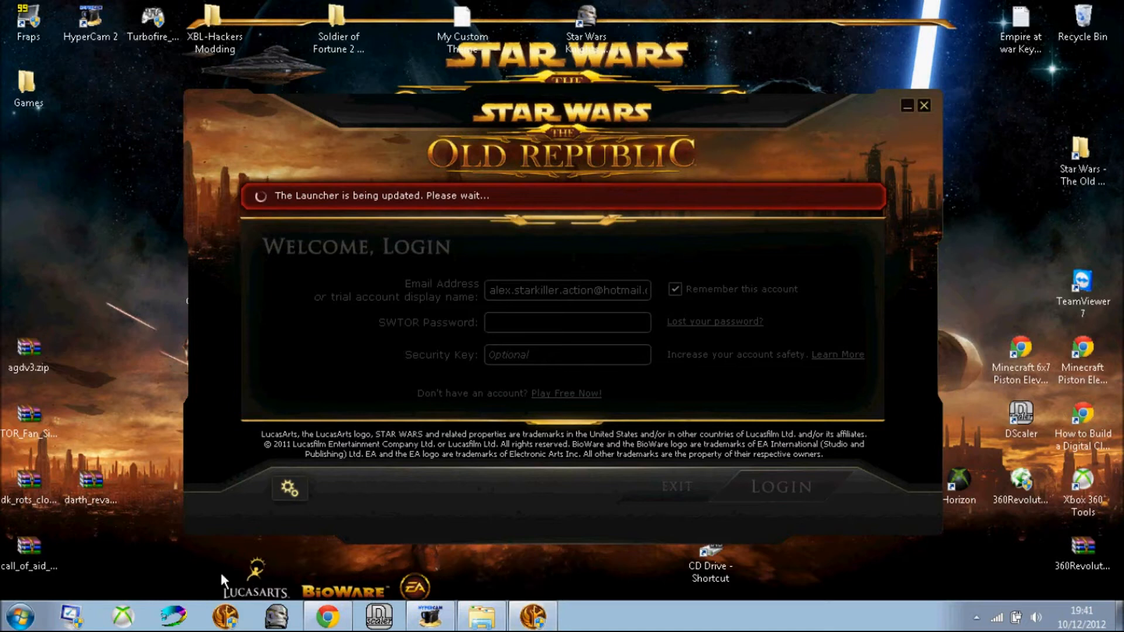
- Wait out the launcher's 'being updated, please wait' notice until the window closes
click(90, 491)
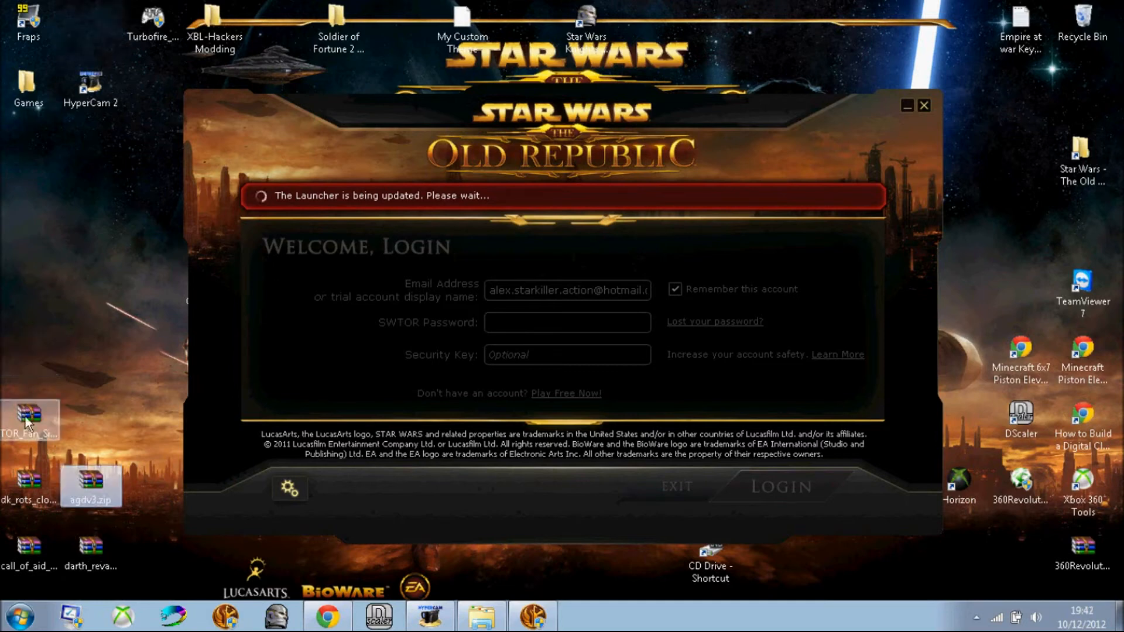
mouse_move(93, 119)
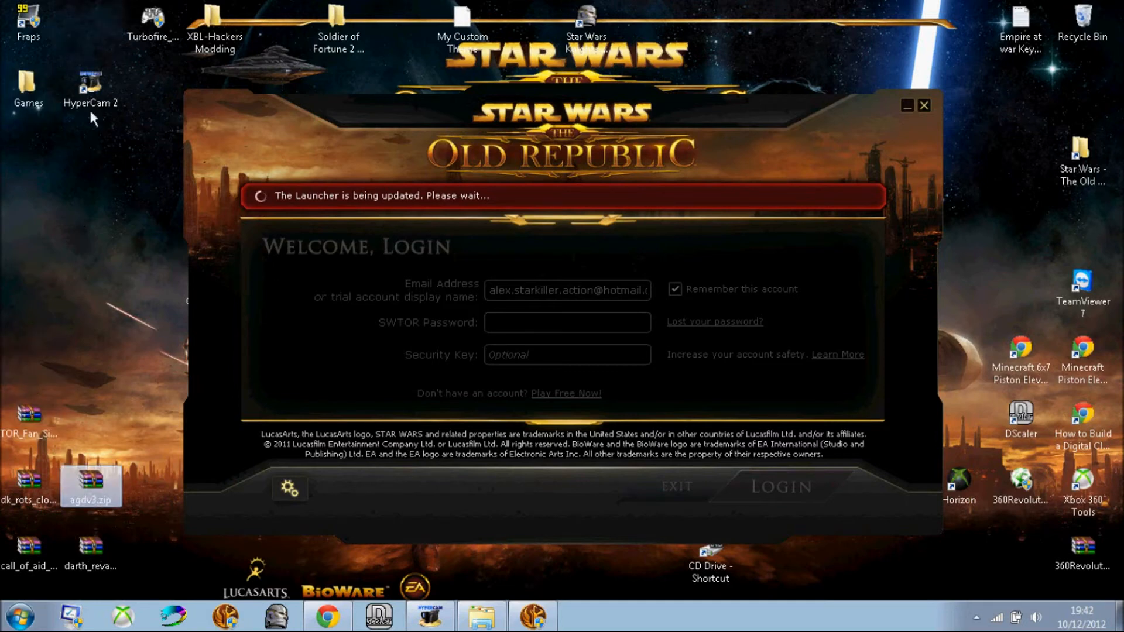
click(924, 105)
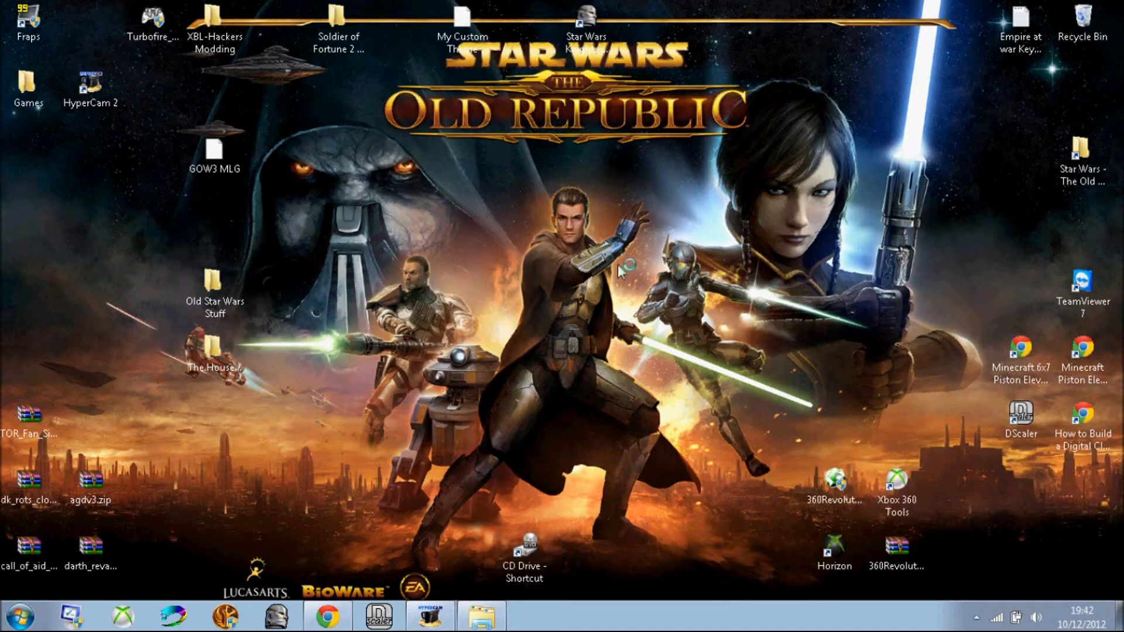
mouse_move(171, 522)
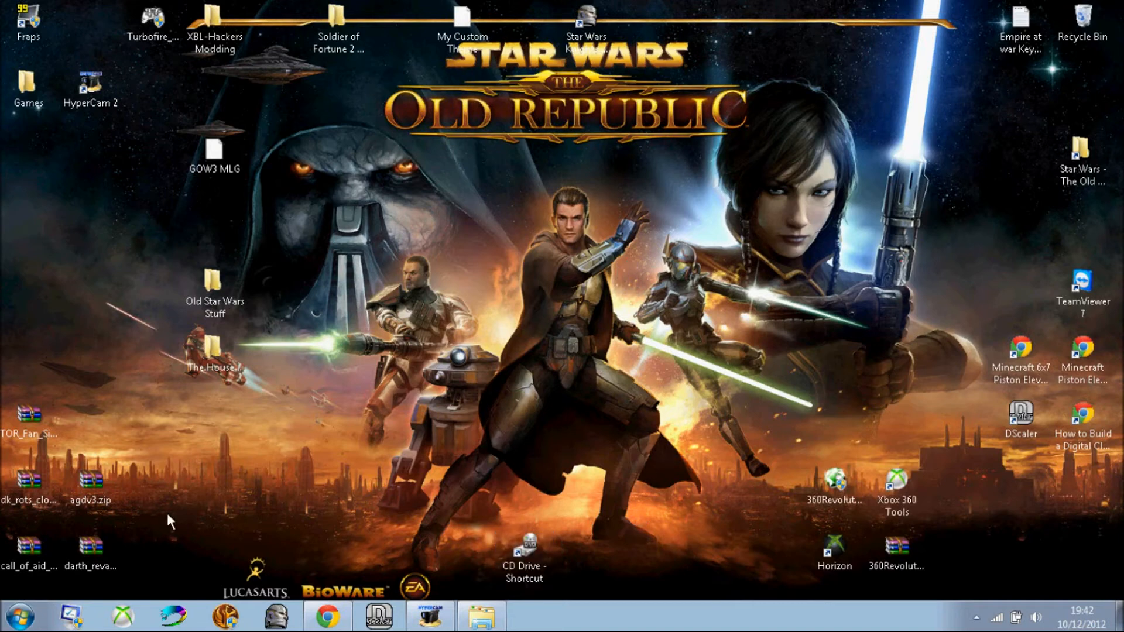
mouse_move(151, 330)
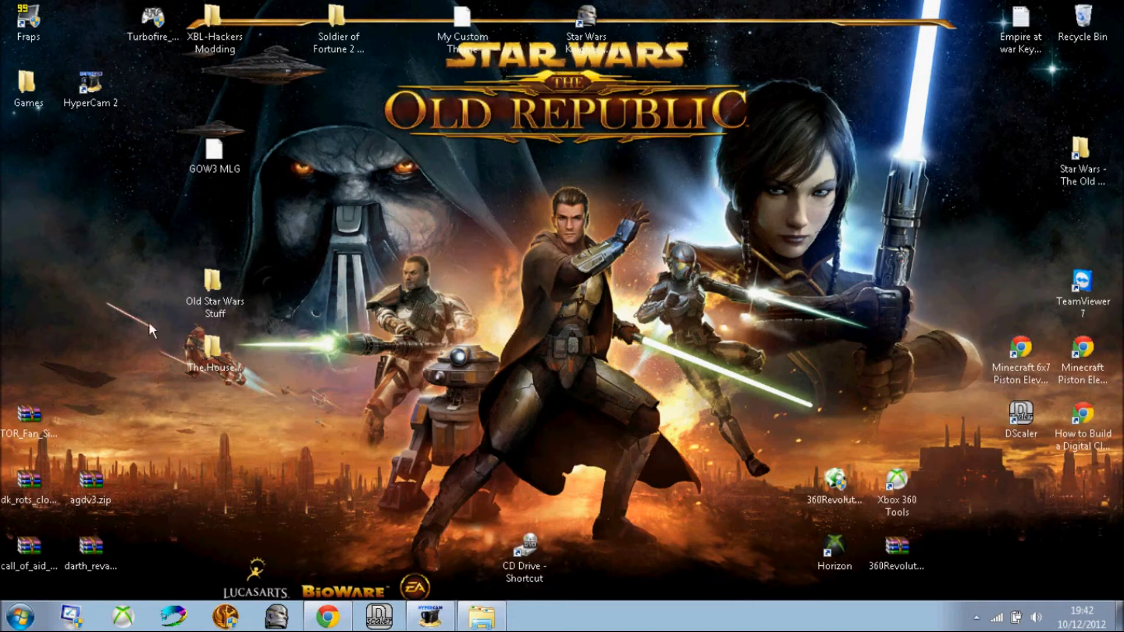
mouse_move(964, 7)
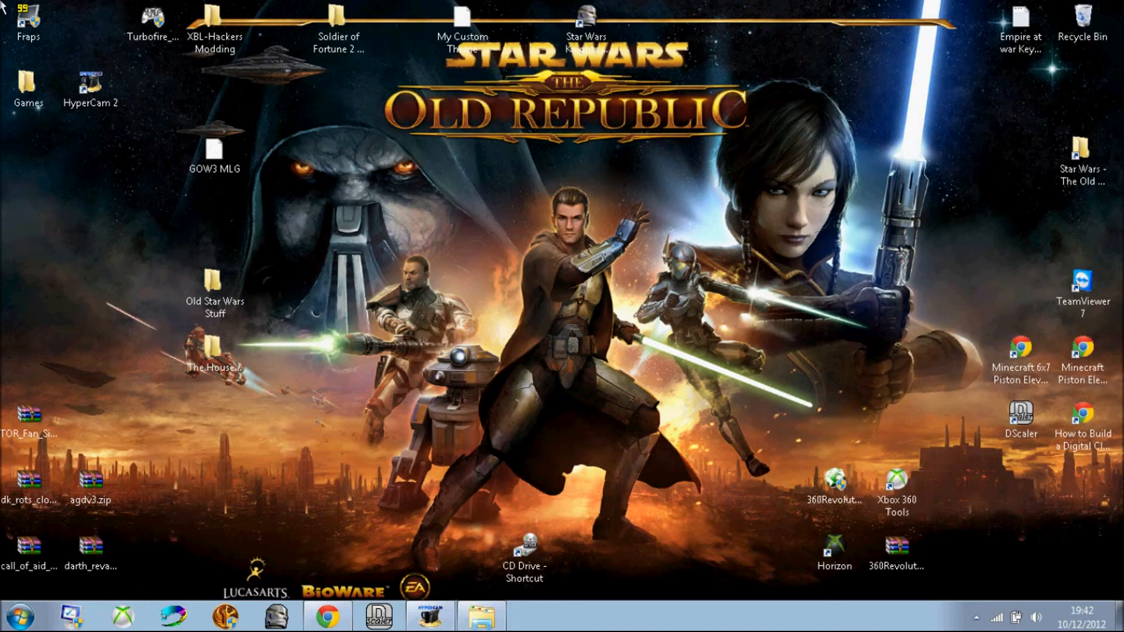
mouse_move(602, 514)
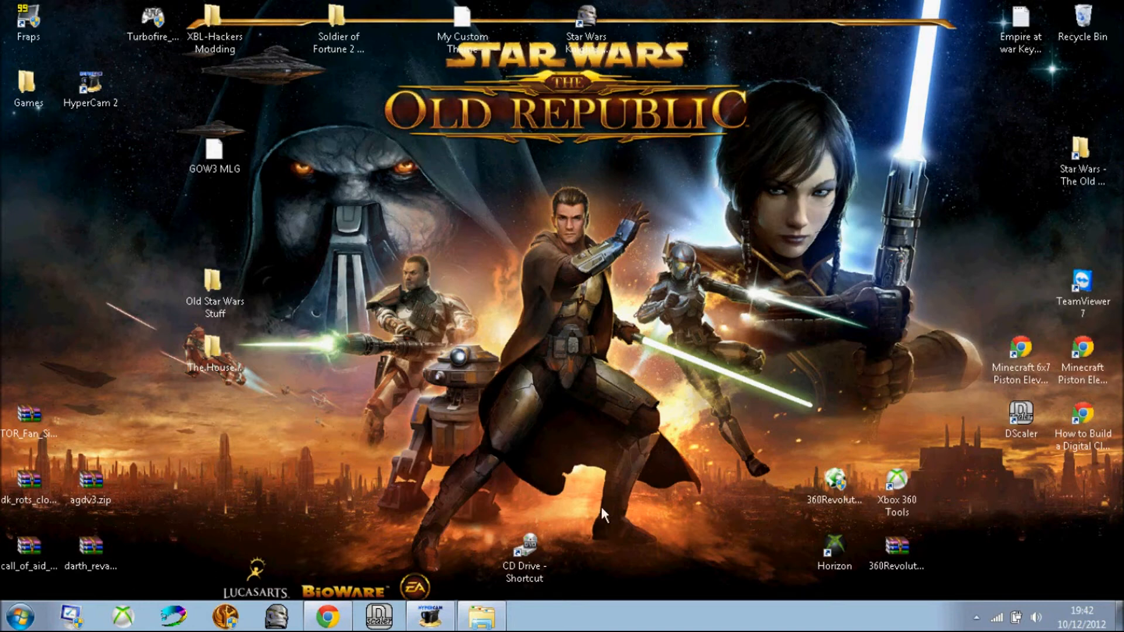
mouse_move(639, 464)
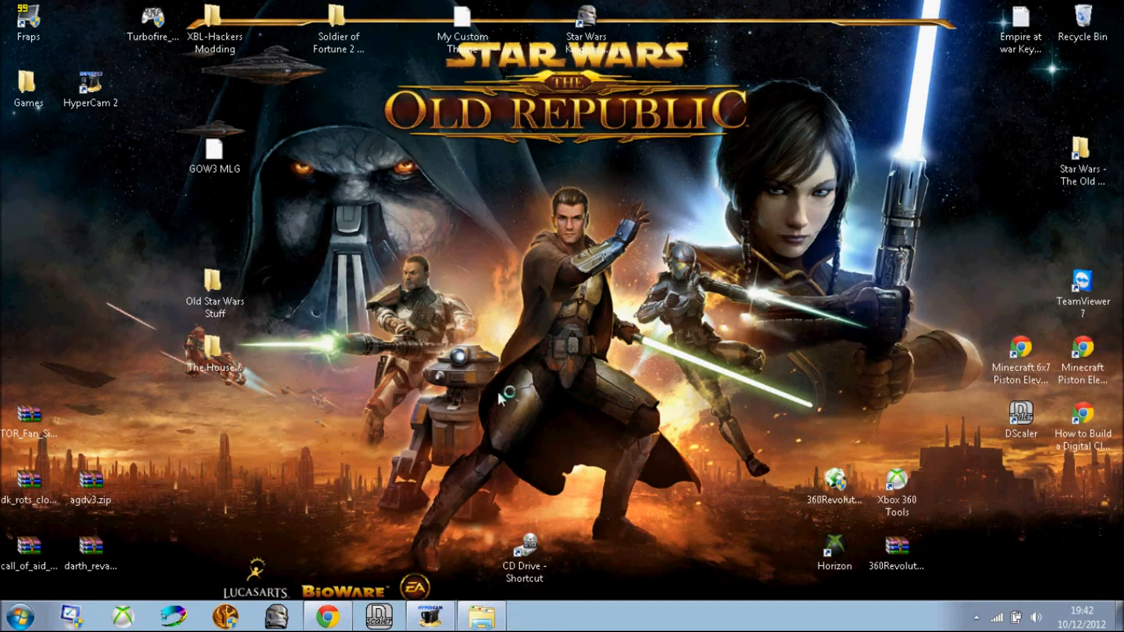
mouse_move(631, 111)
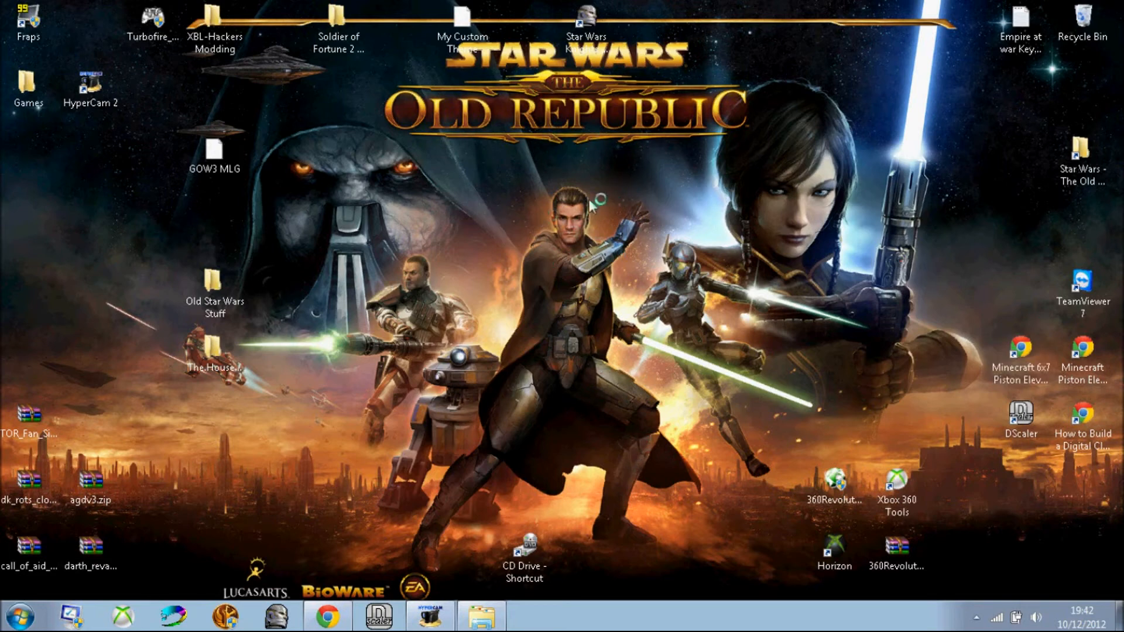
mouse_move(585, 308)
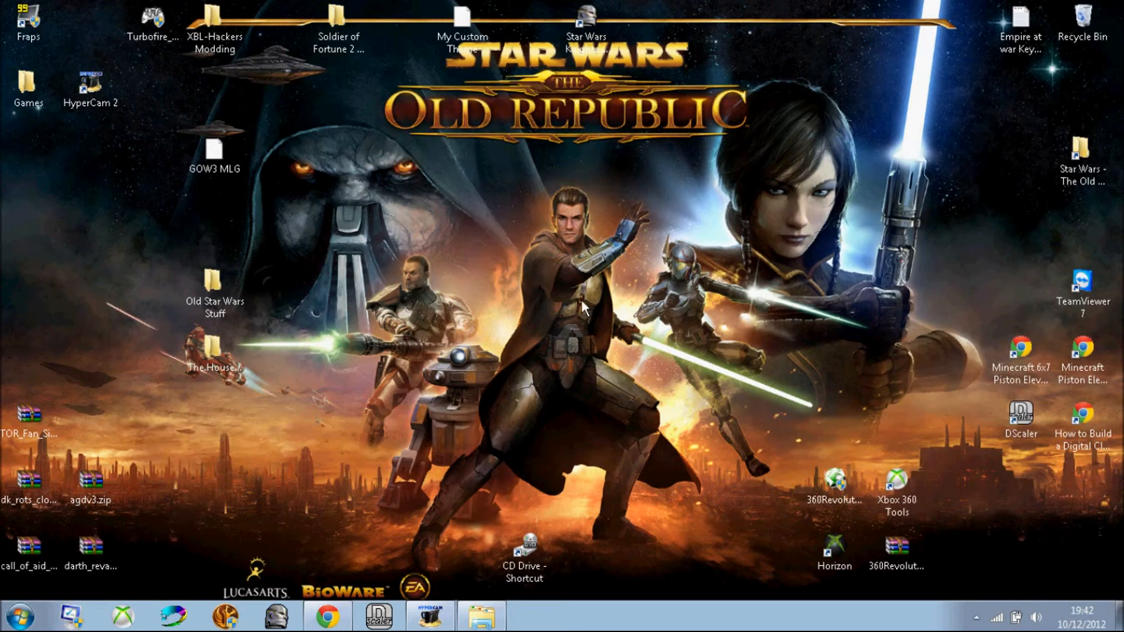
mouse_move(582, 319)
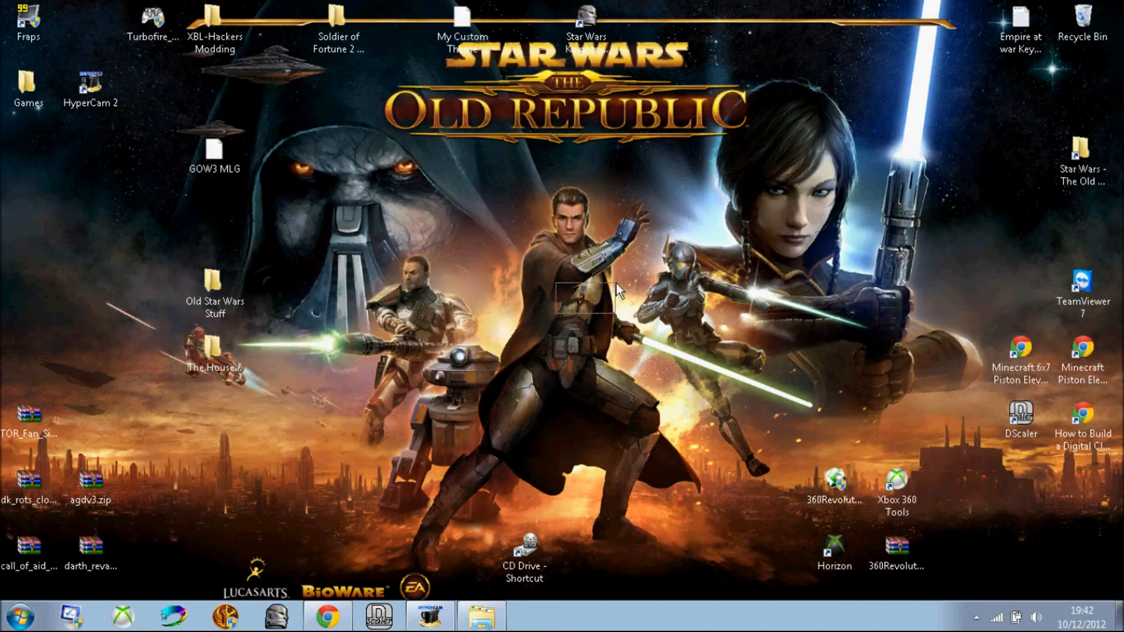
mouse_move(455, 466)
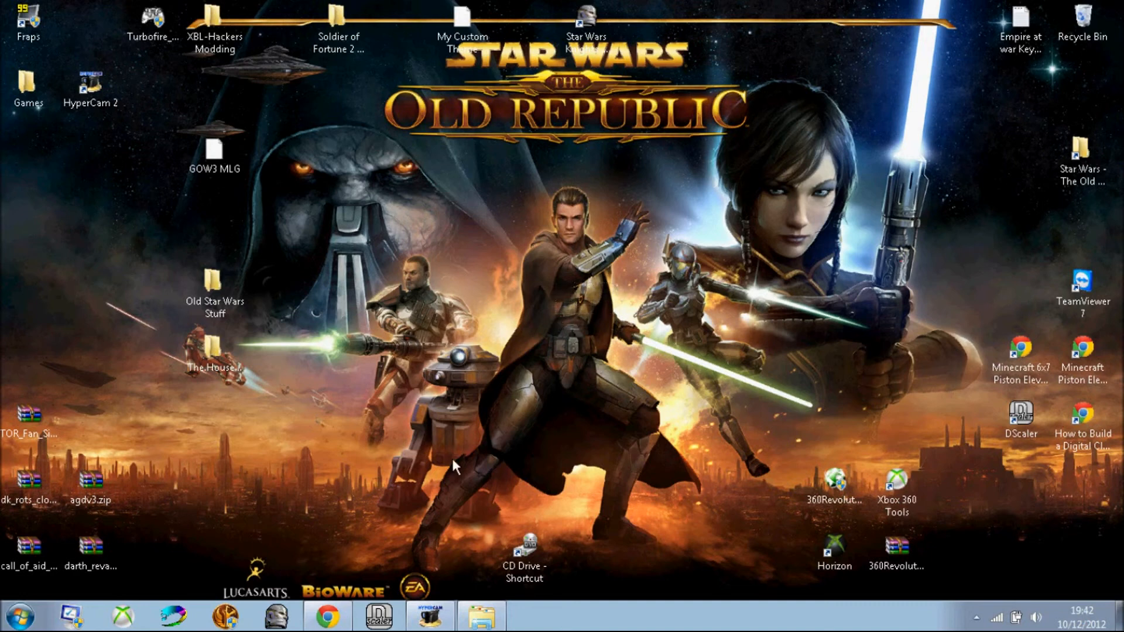
mouse_move(246, 247)
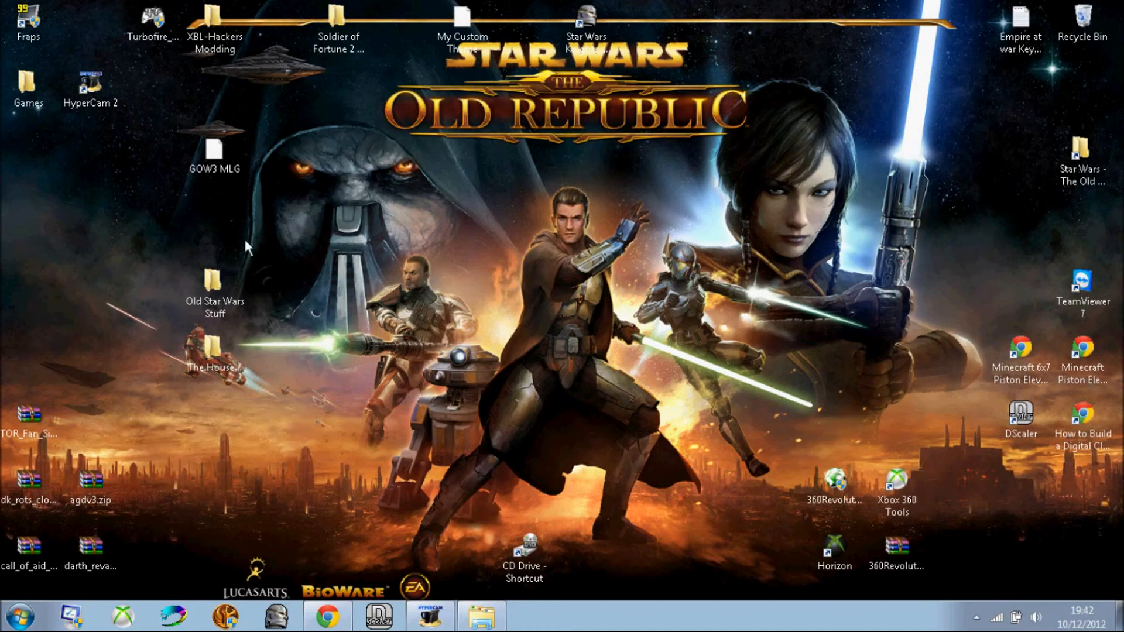
mouse_move(721, 195)
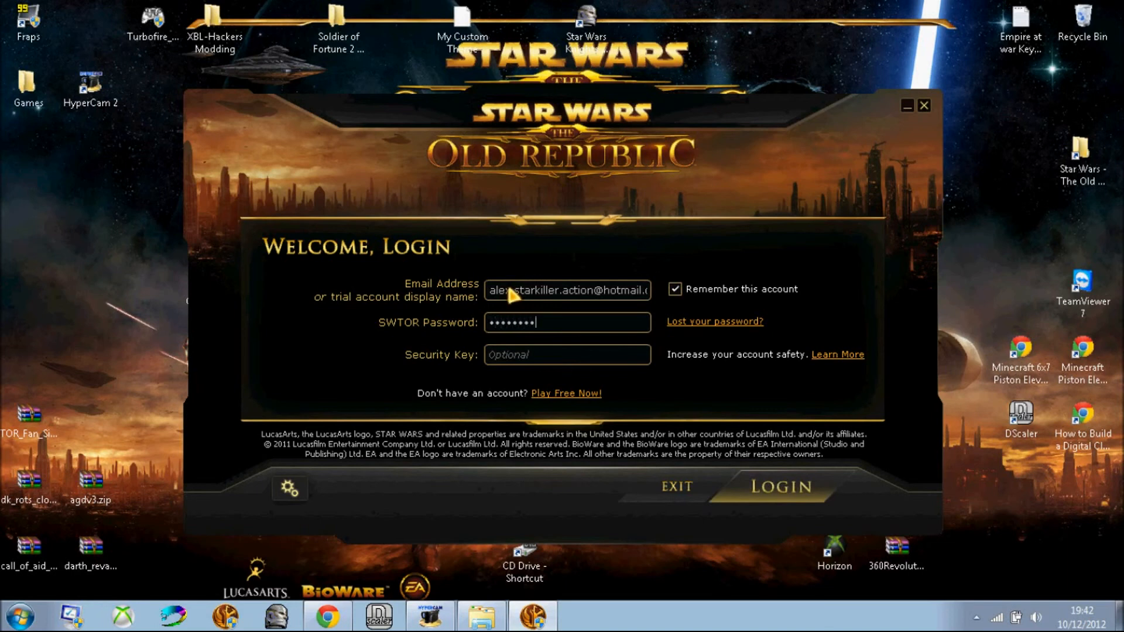
- Submit the login, retrying after the incorrect-login error
click(780, 486)
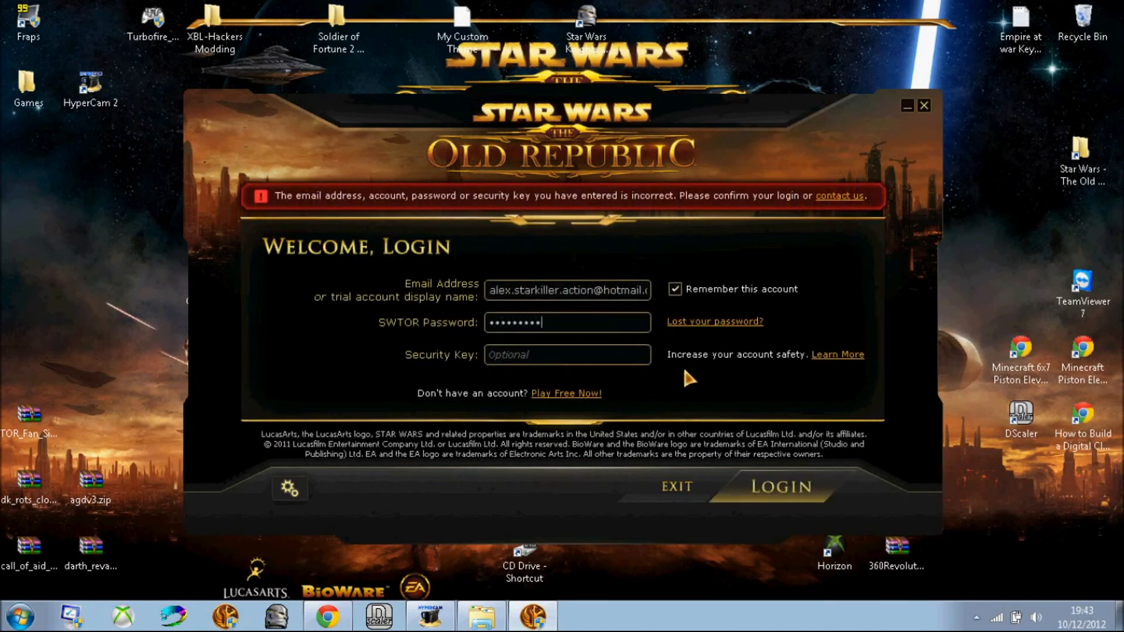
click(781, 486)
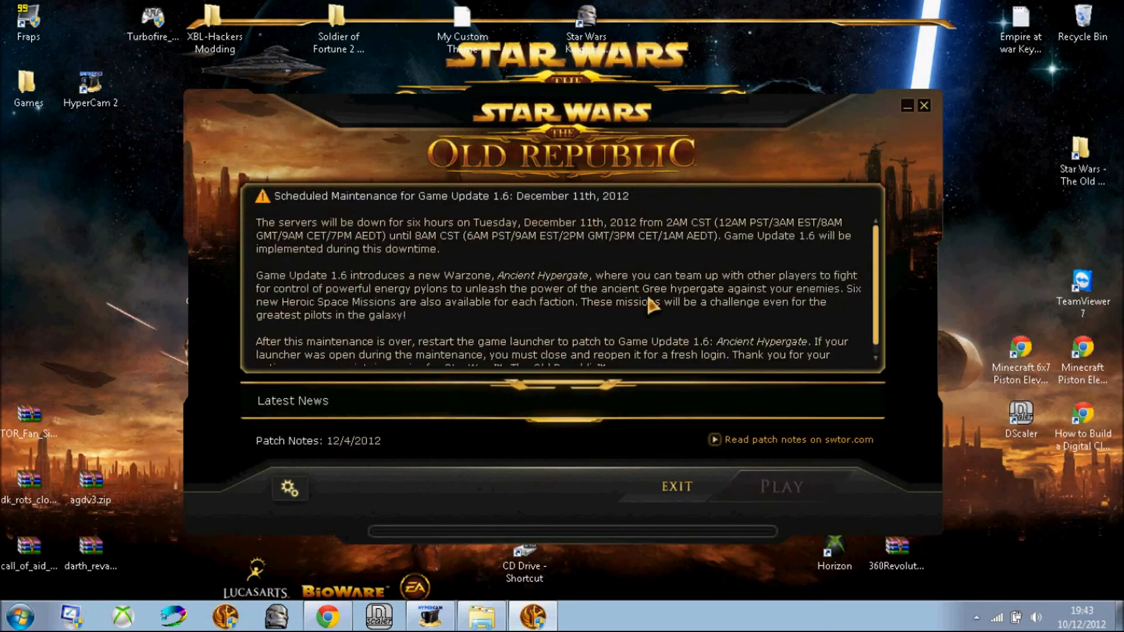
mouse_move(623, 211)
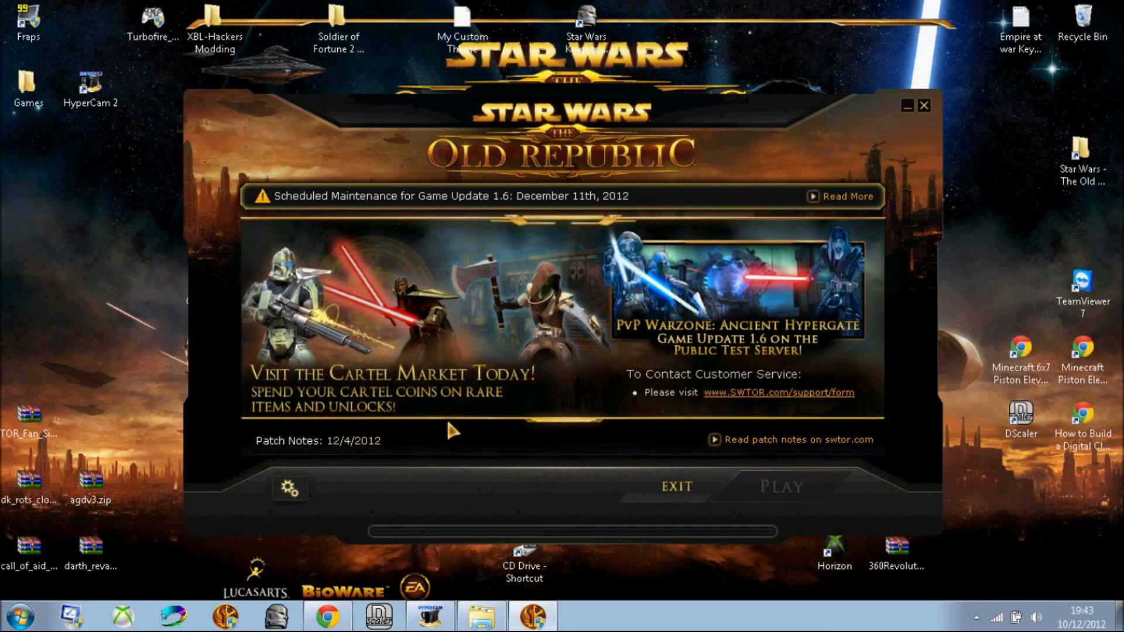
mouse_move(780, 508)
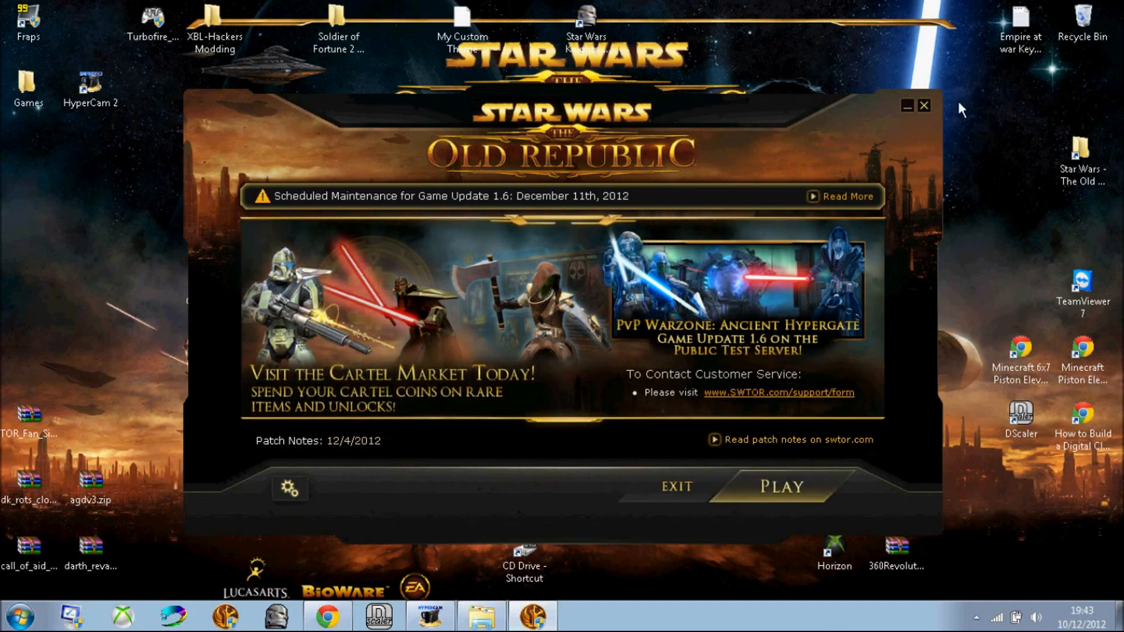
mouse_move(974, 77)
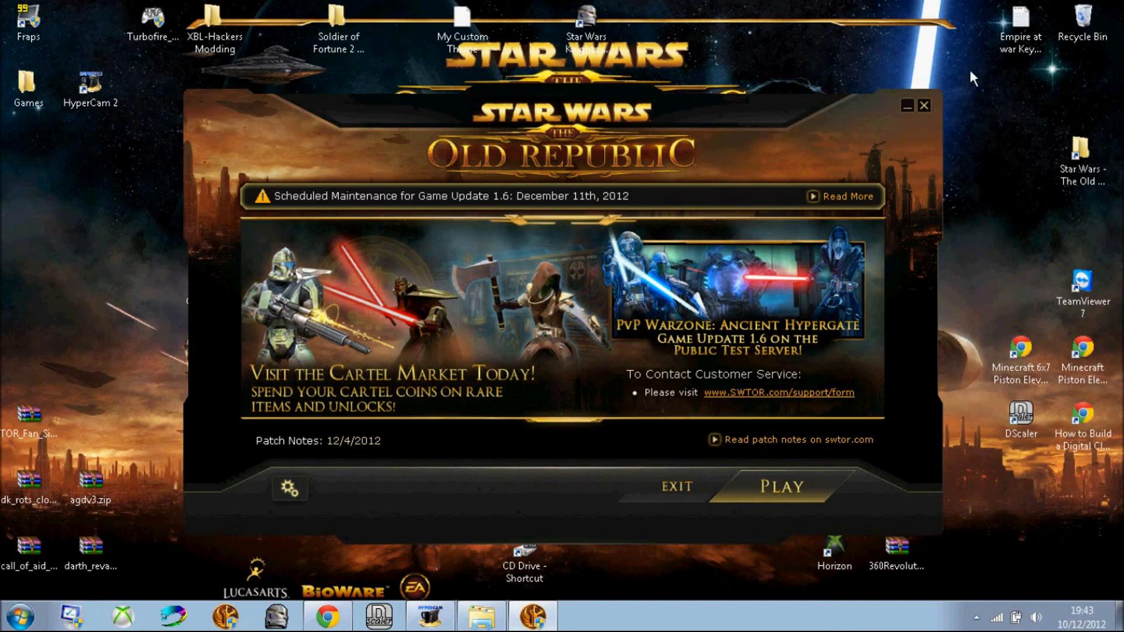
mouse_move(968, 76)
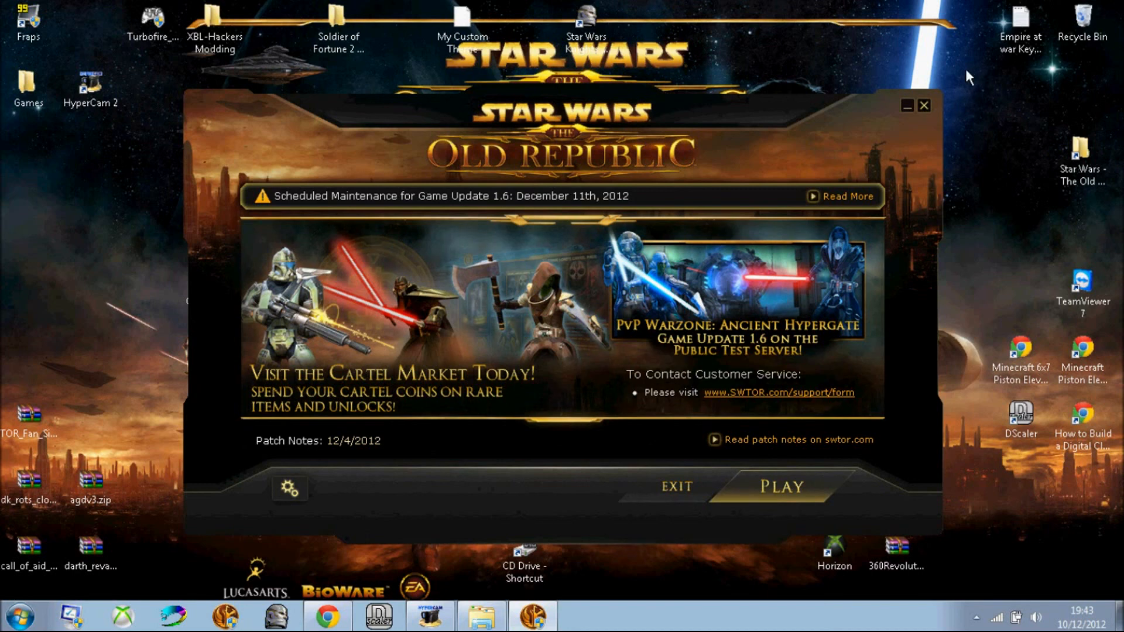
mouse_move(789, 6)
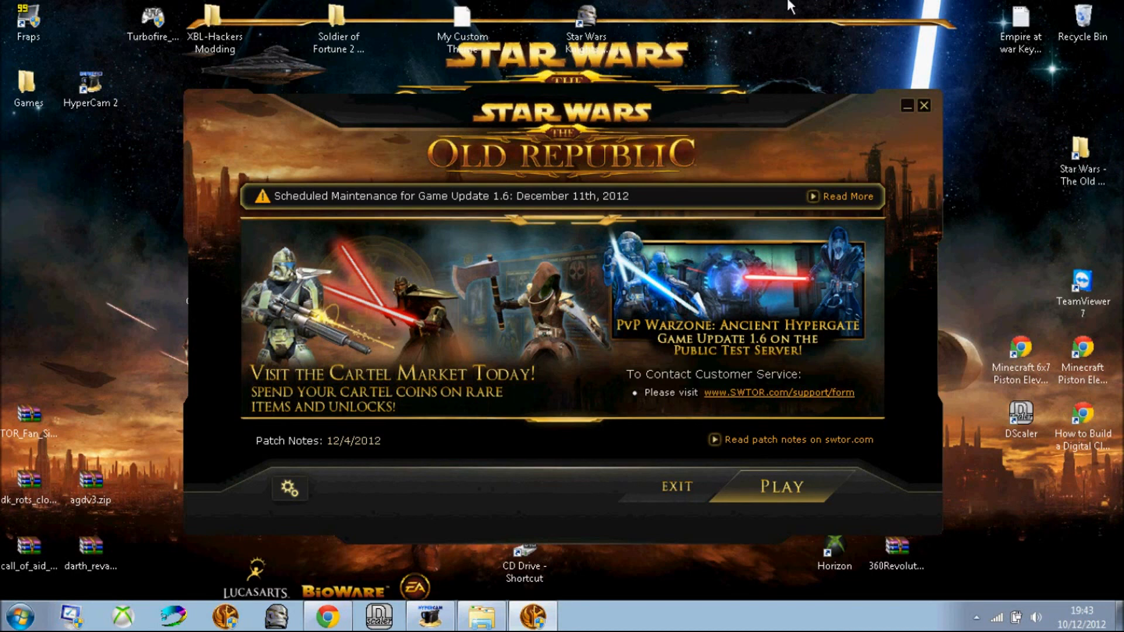